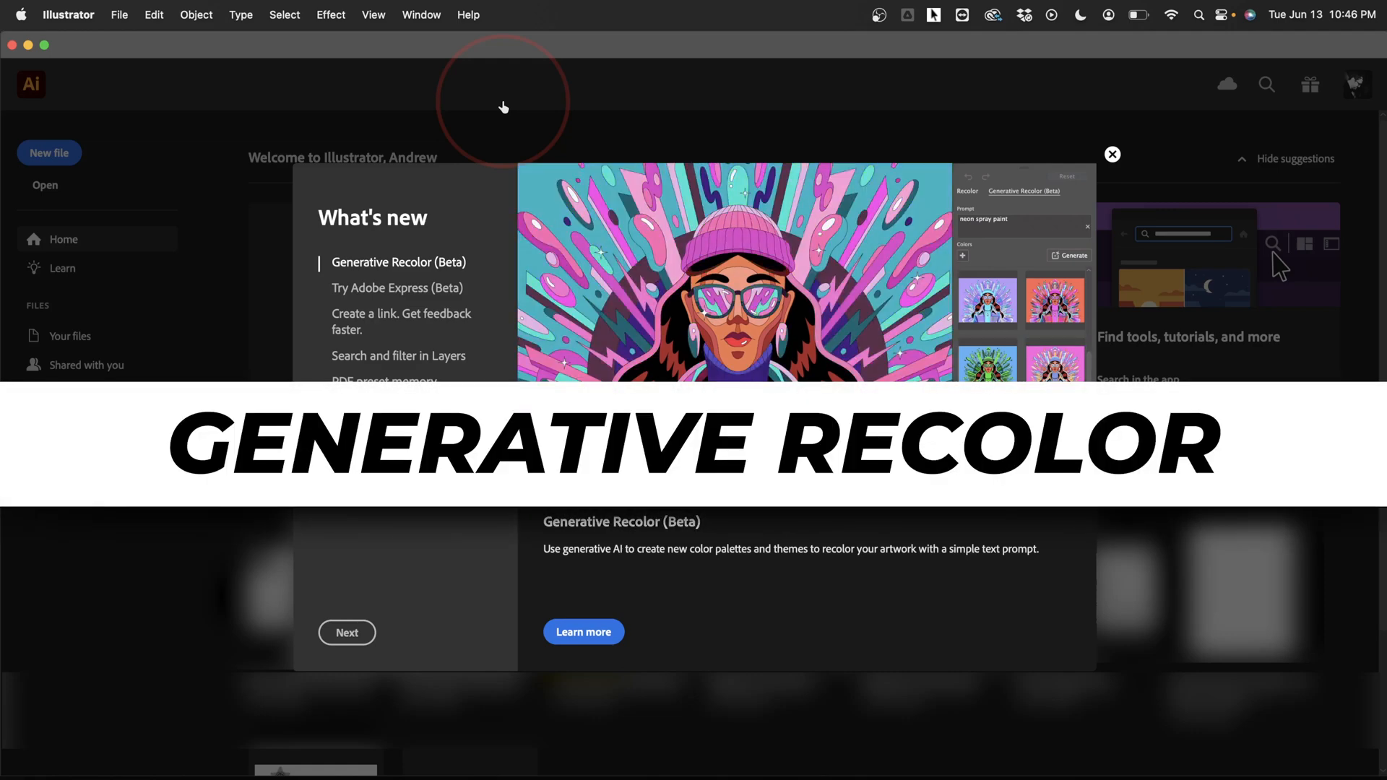
Show Creative Cloud's Apps > Updates list with Illustrator 27.6.1 updated today.
left_click(986, 299)
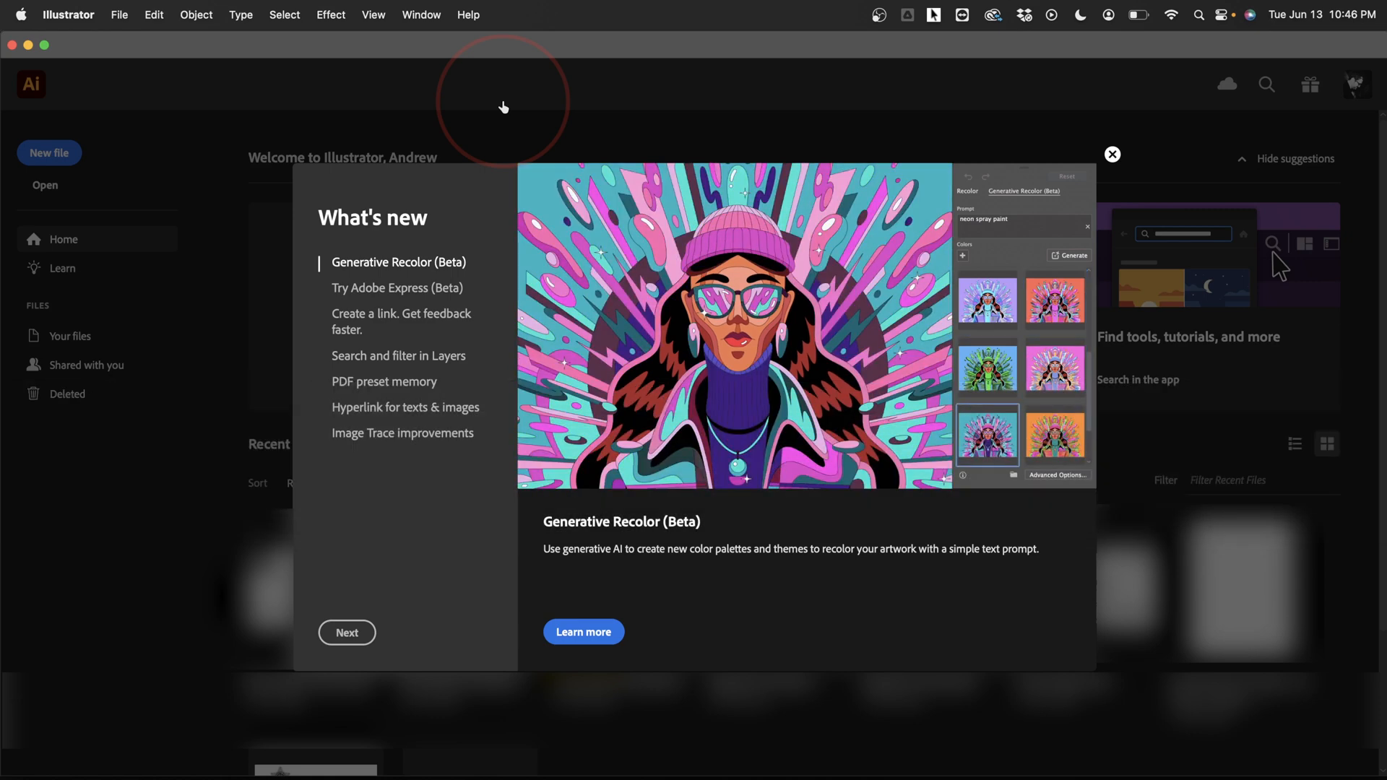
left_click(987, 299)
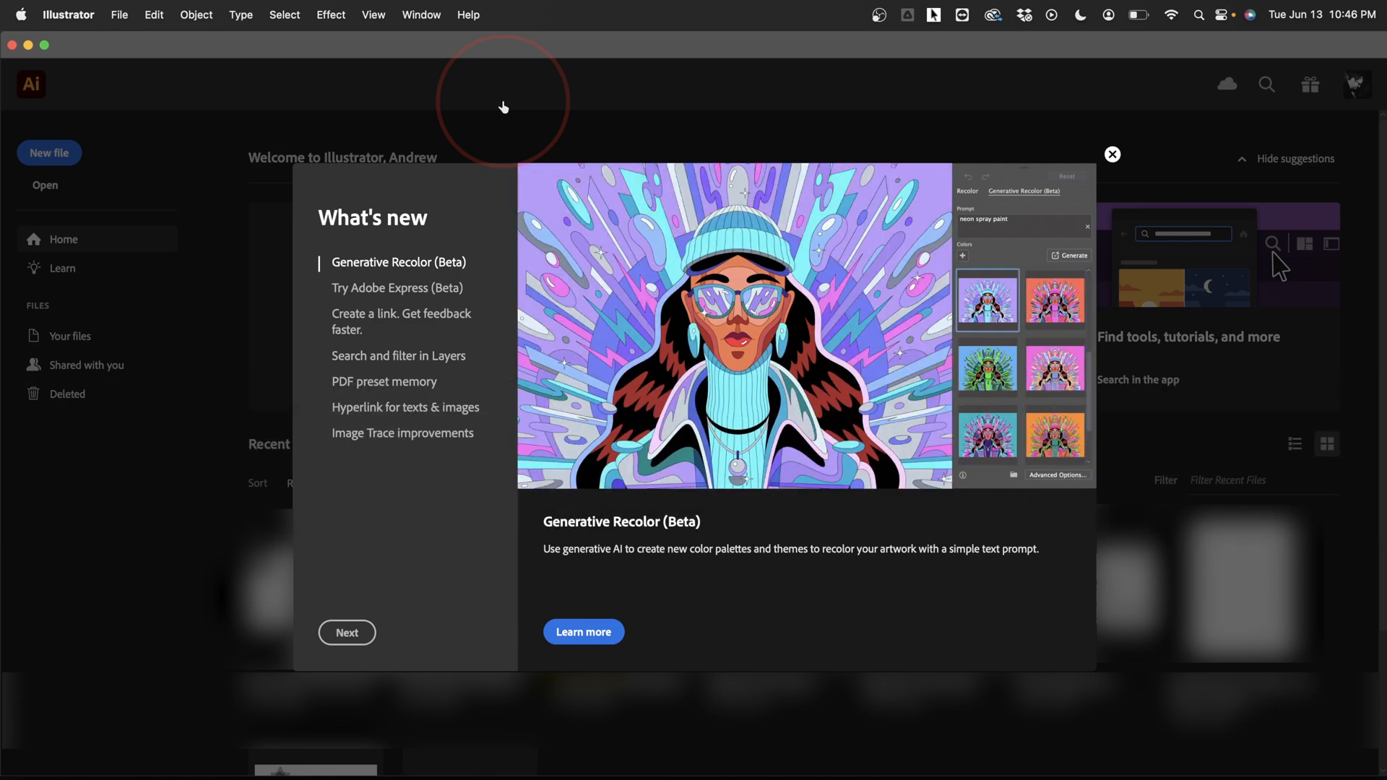
left_click(986, 367)
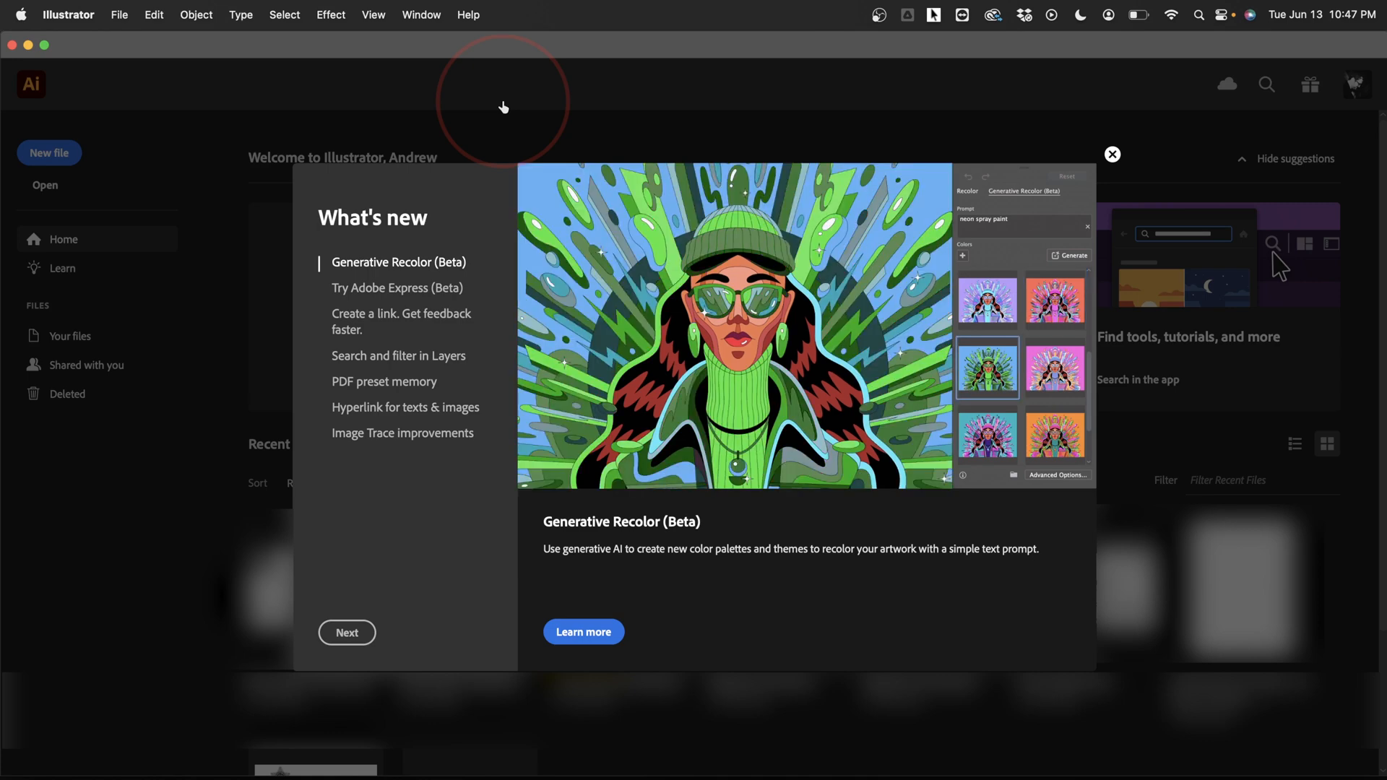
left_click(1055, 299)
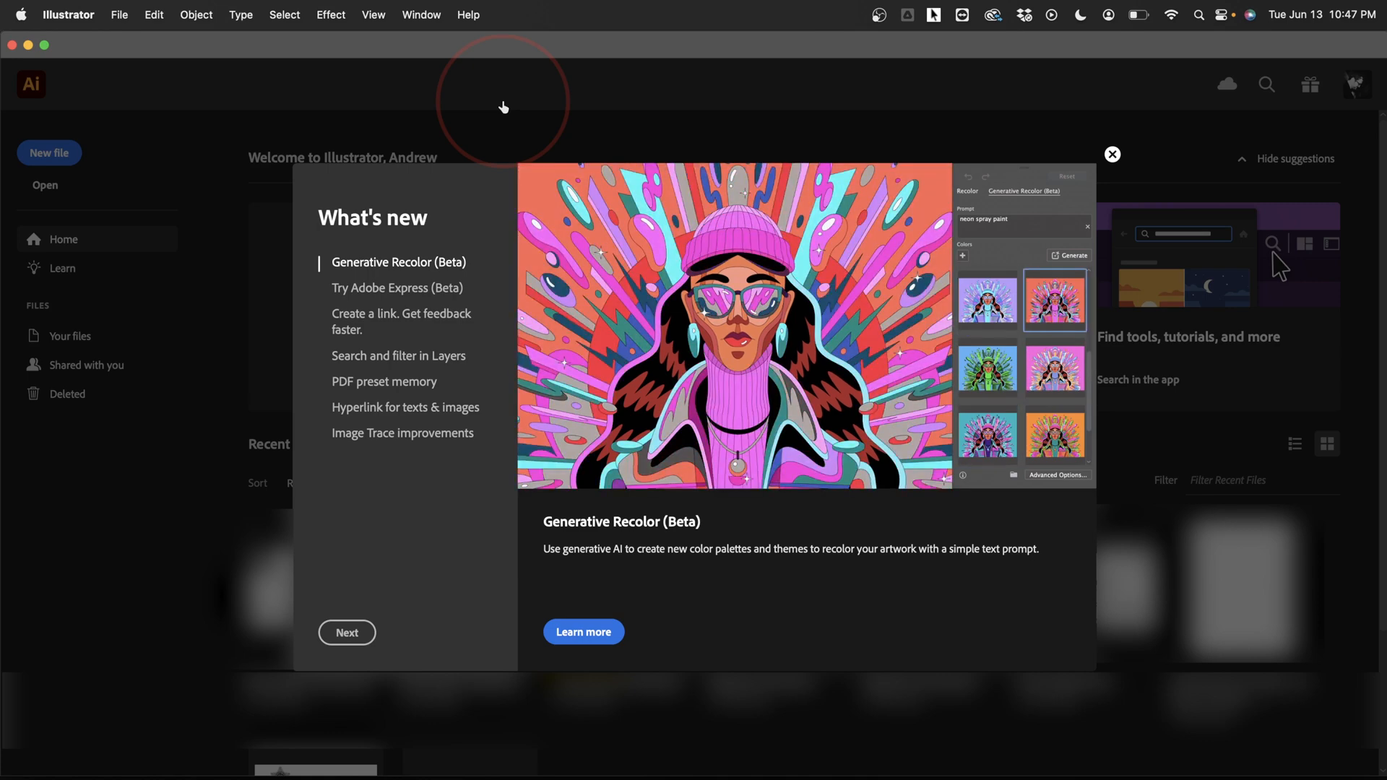
left_click(1055, 368)
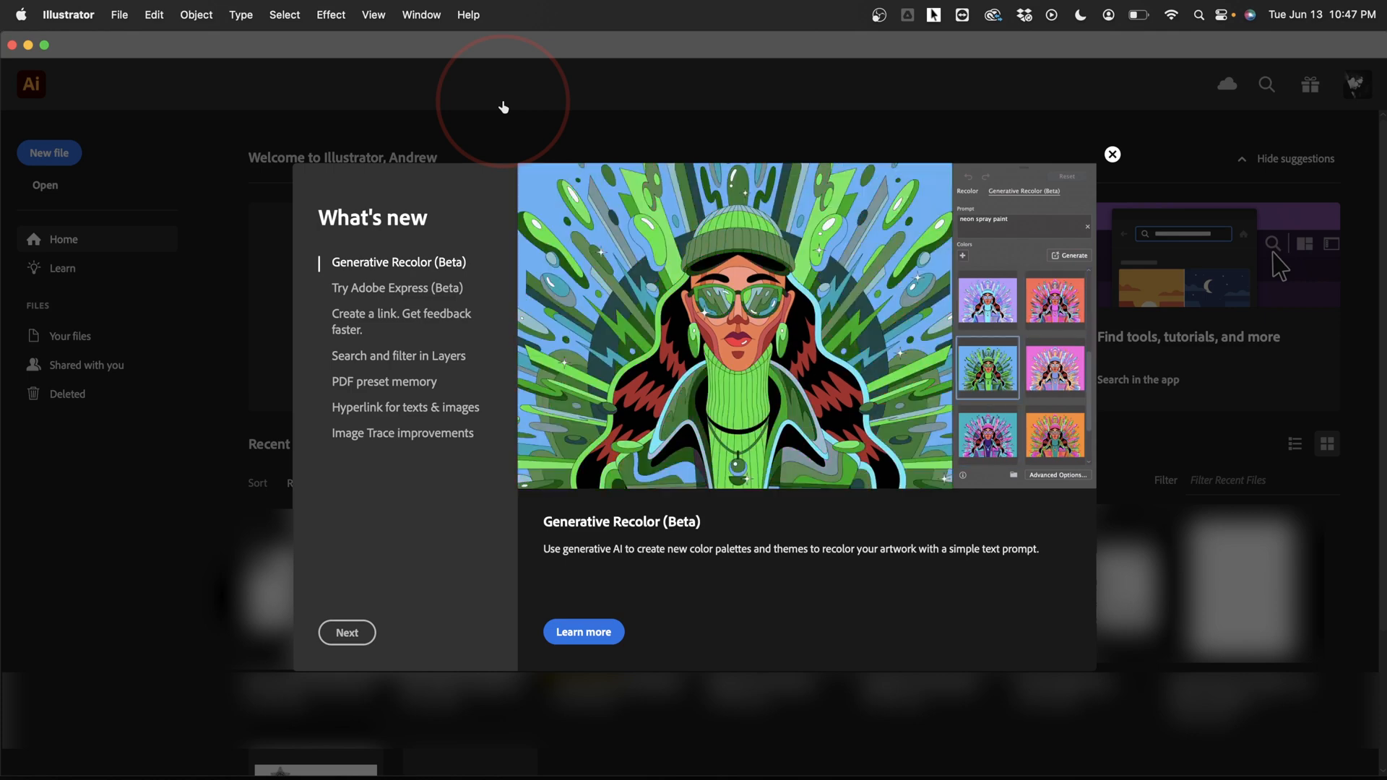
left_click(1055, 366)
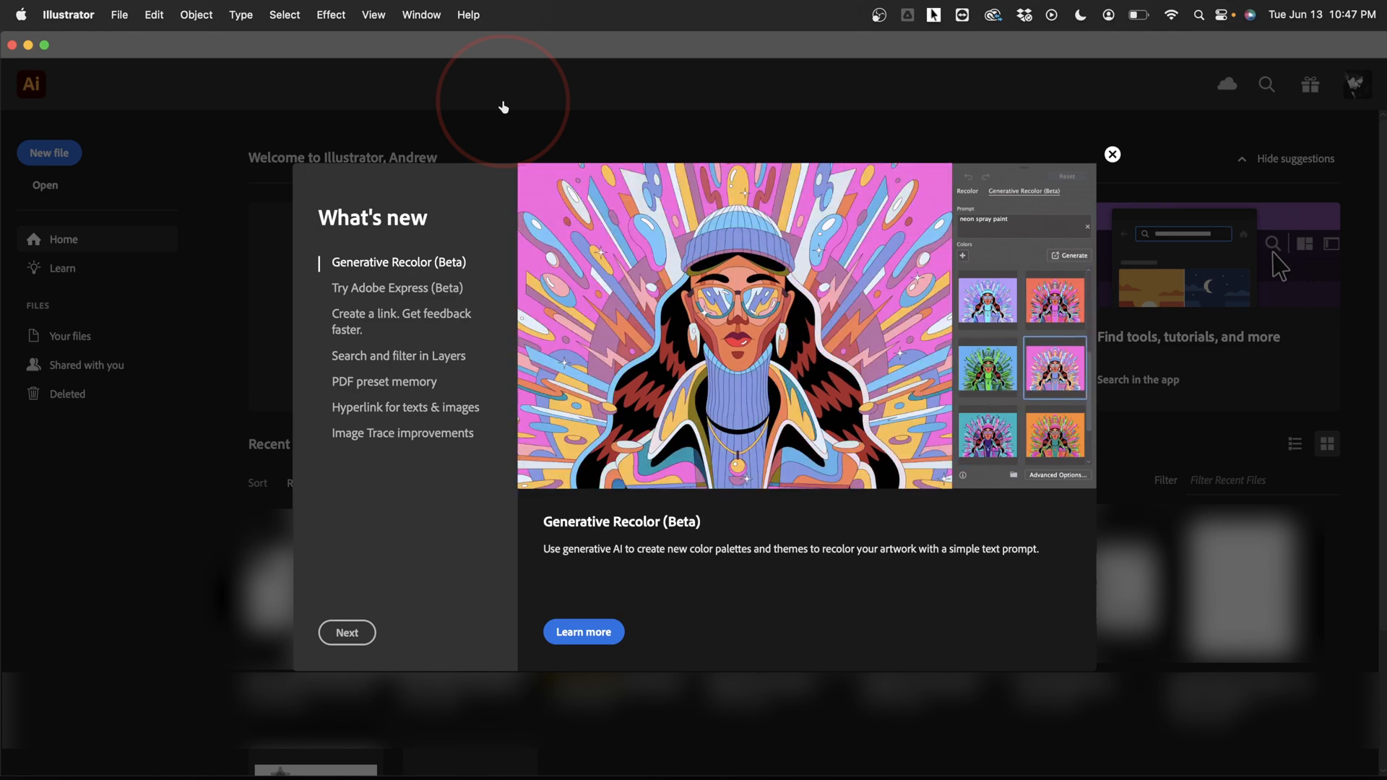
left_click(987, 435)
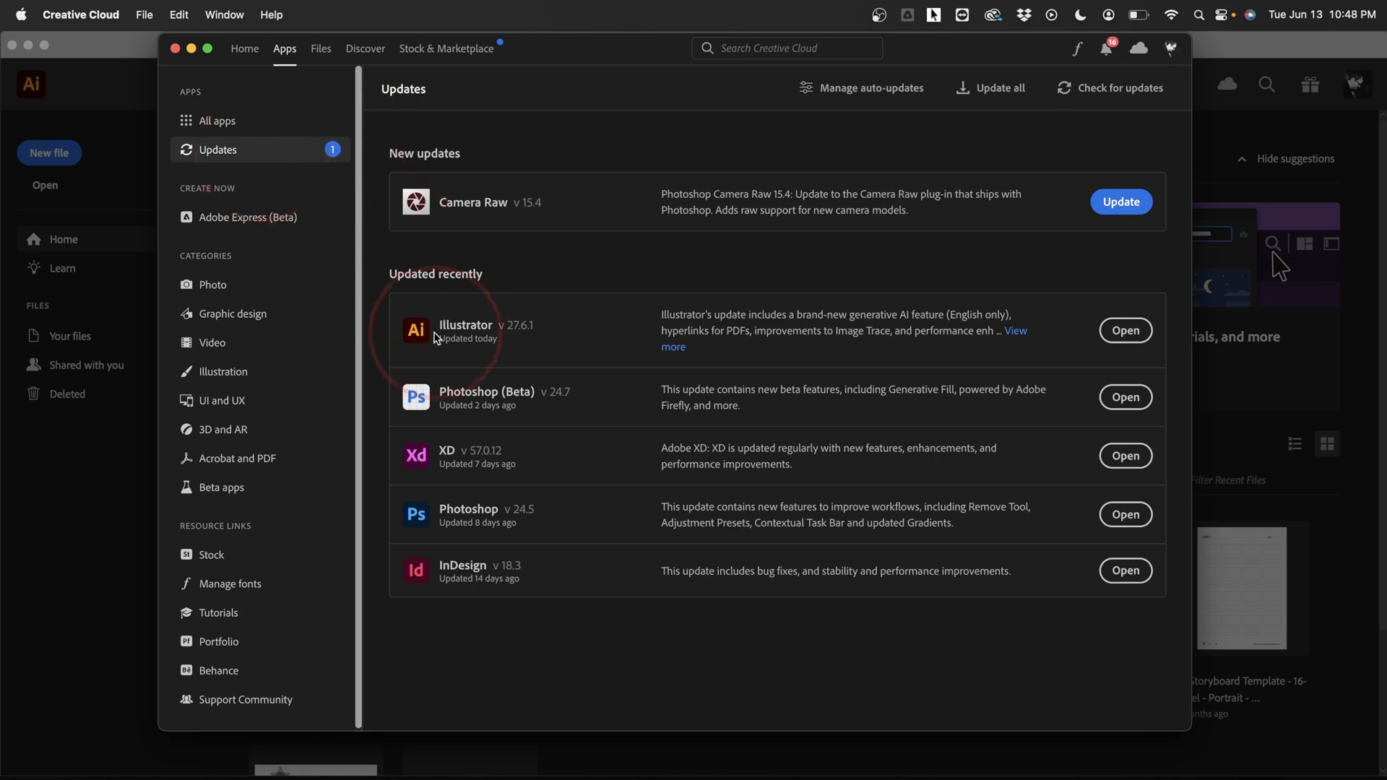
mouse_move(1089, 345)
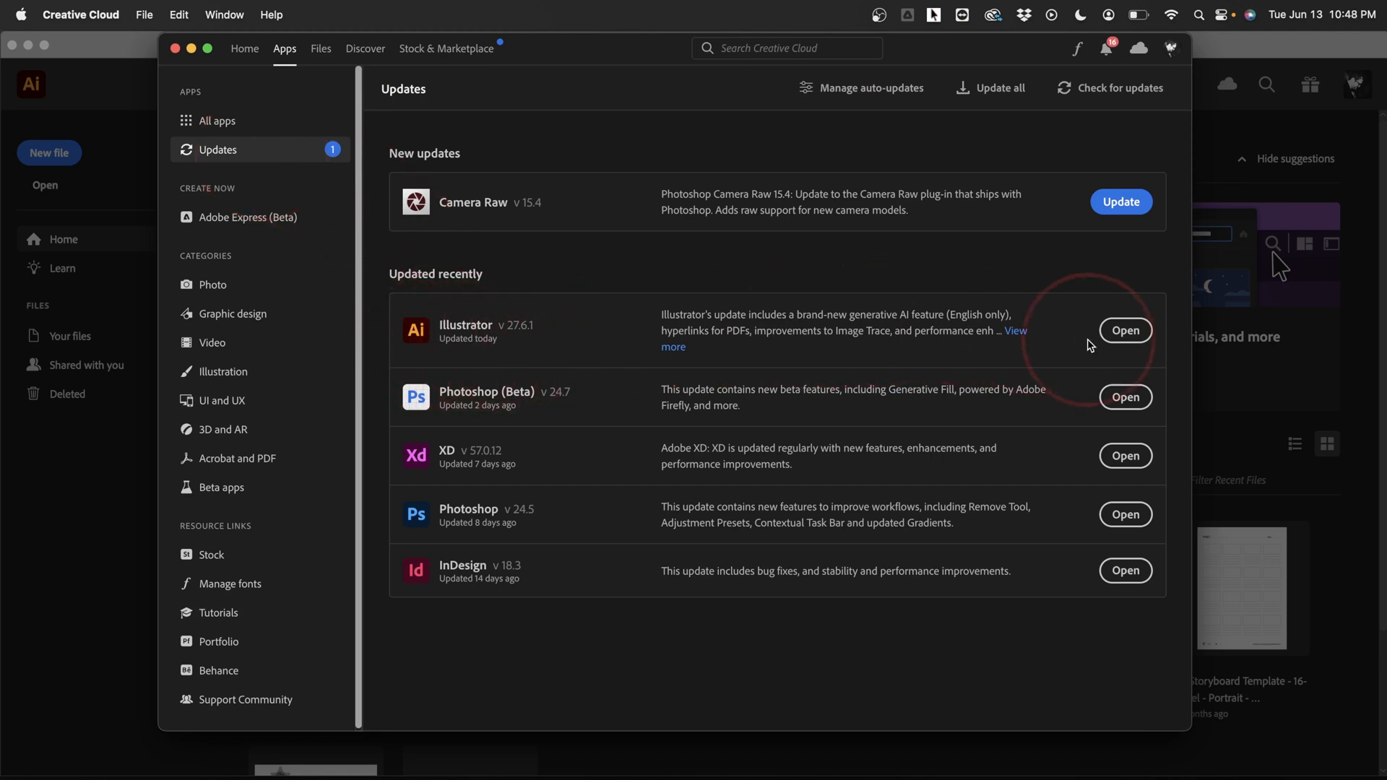
mouse_move(308, 75)
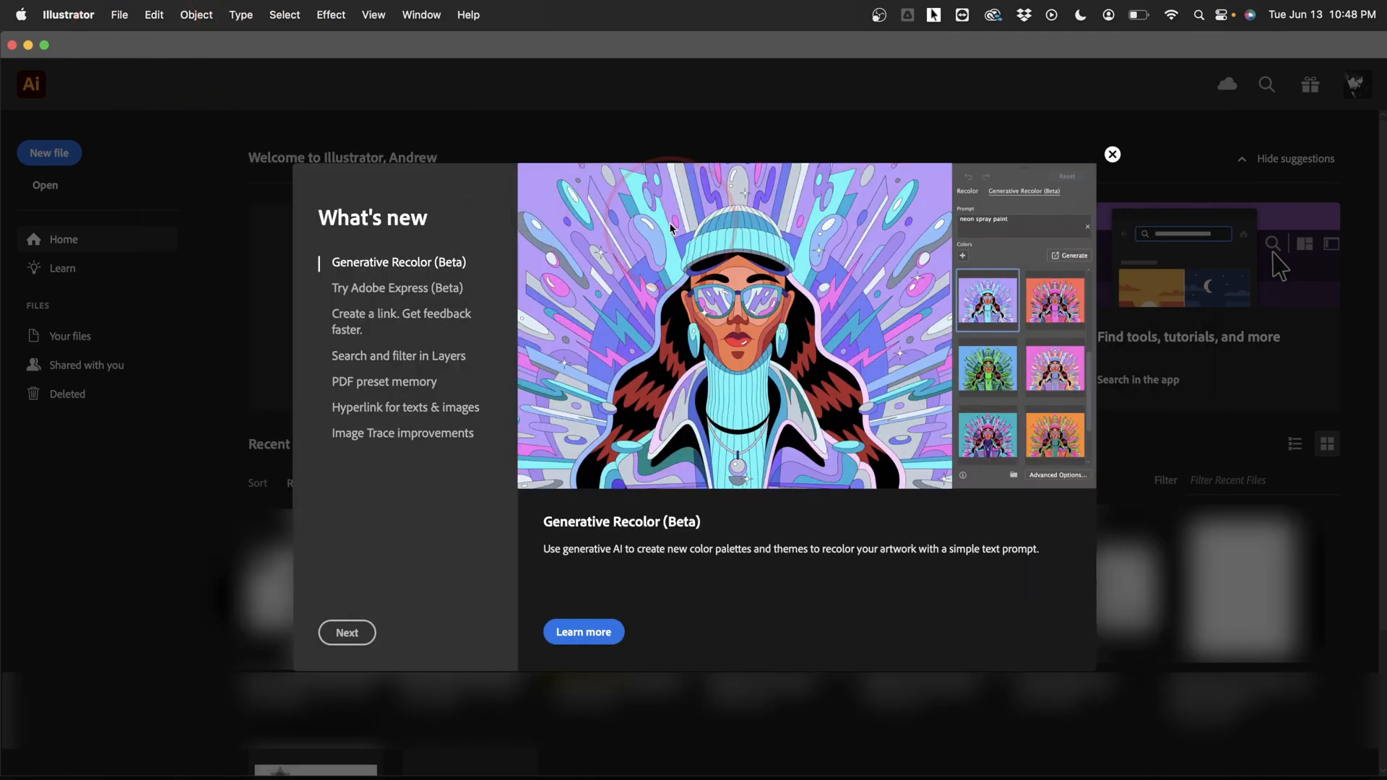
left_click(1053, 369)
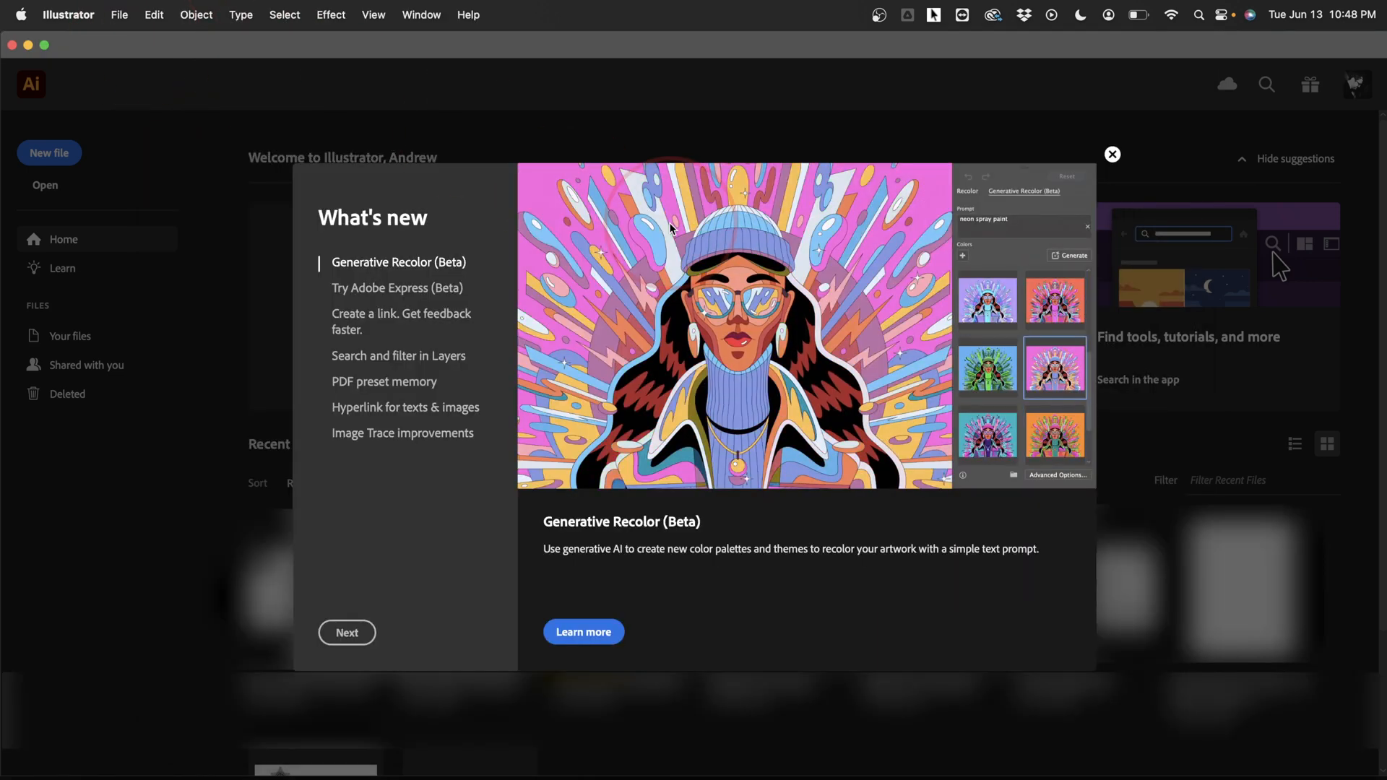
left_click(1054, 434)
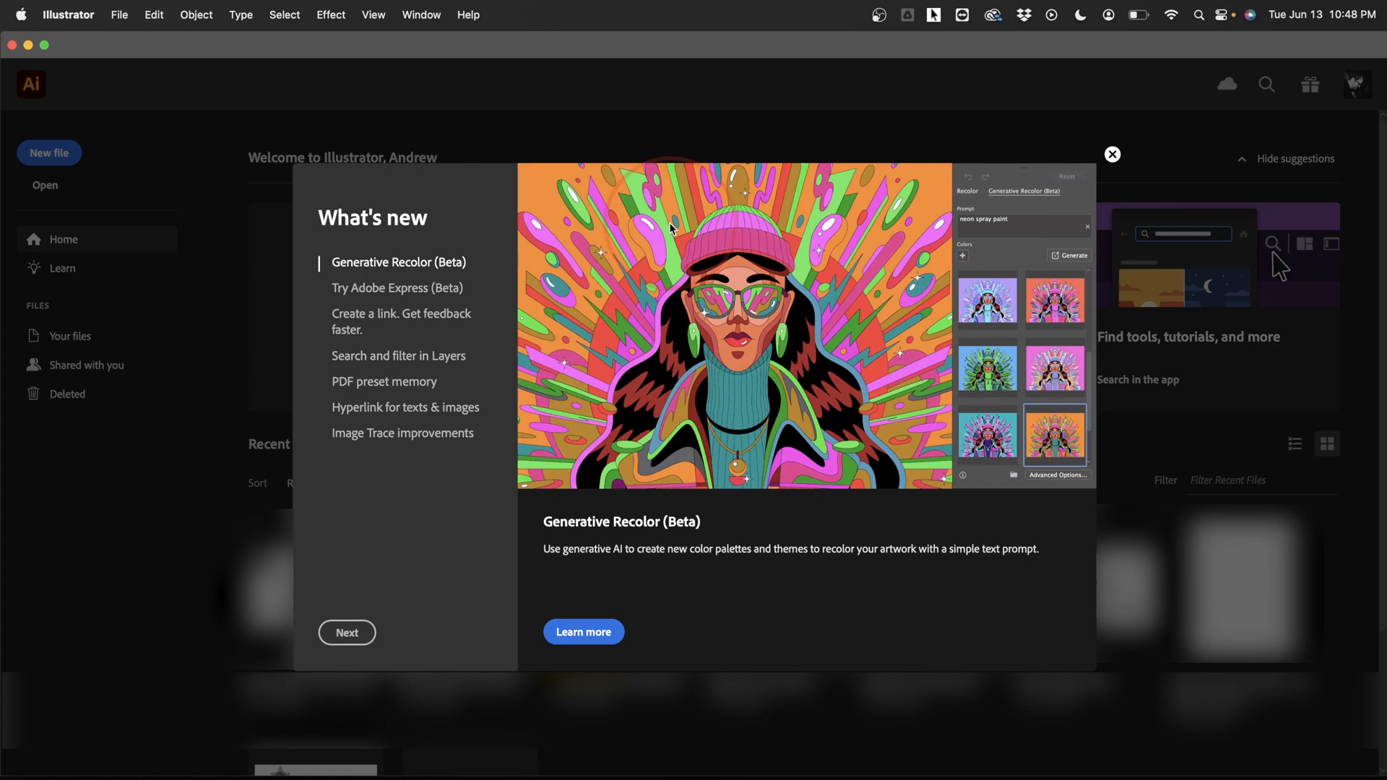
left_click(1055, 301)
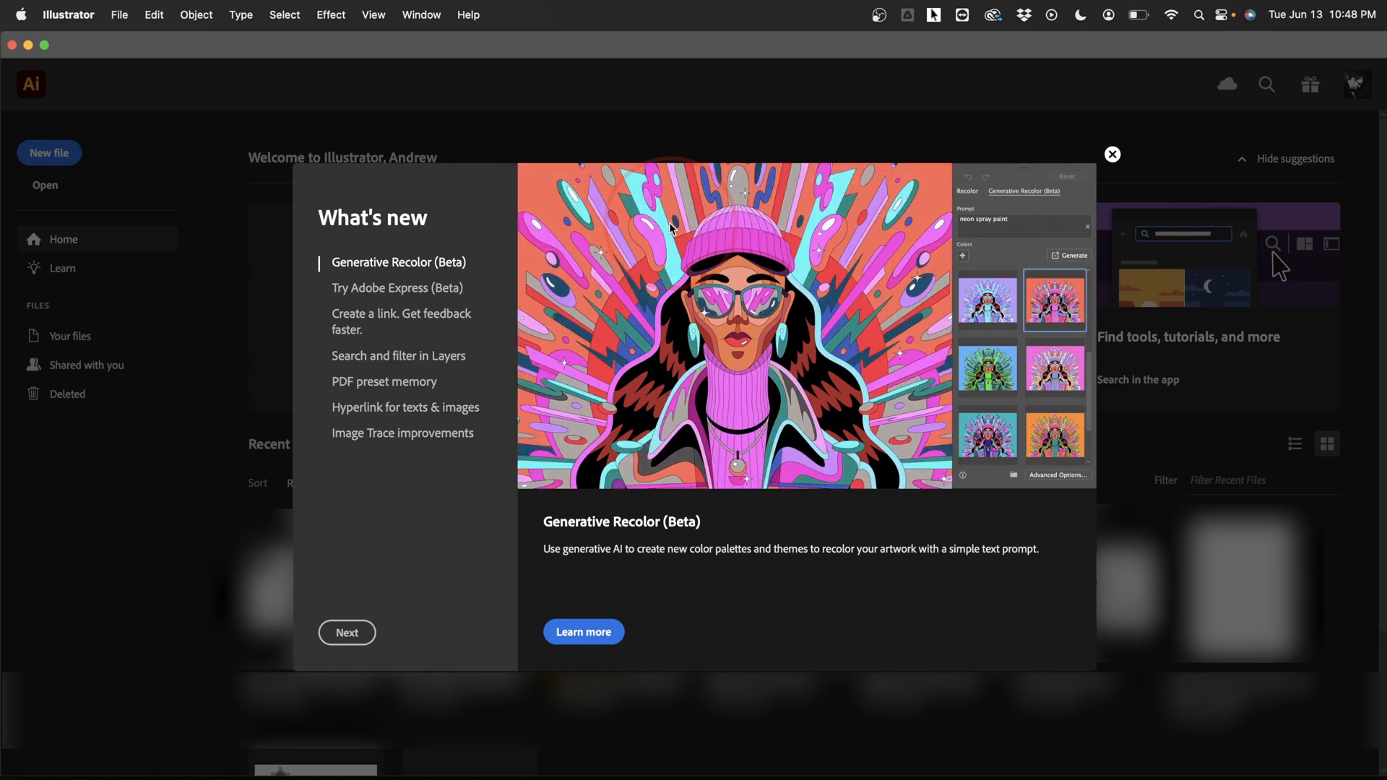
left_click(986, 434)
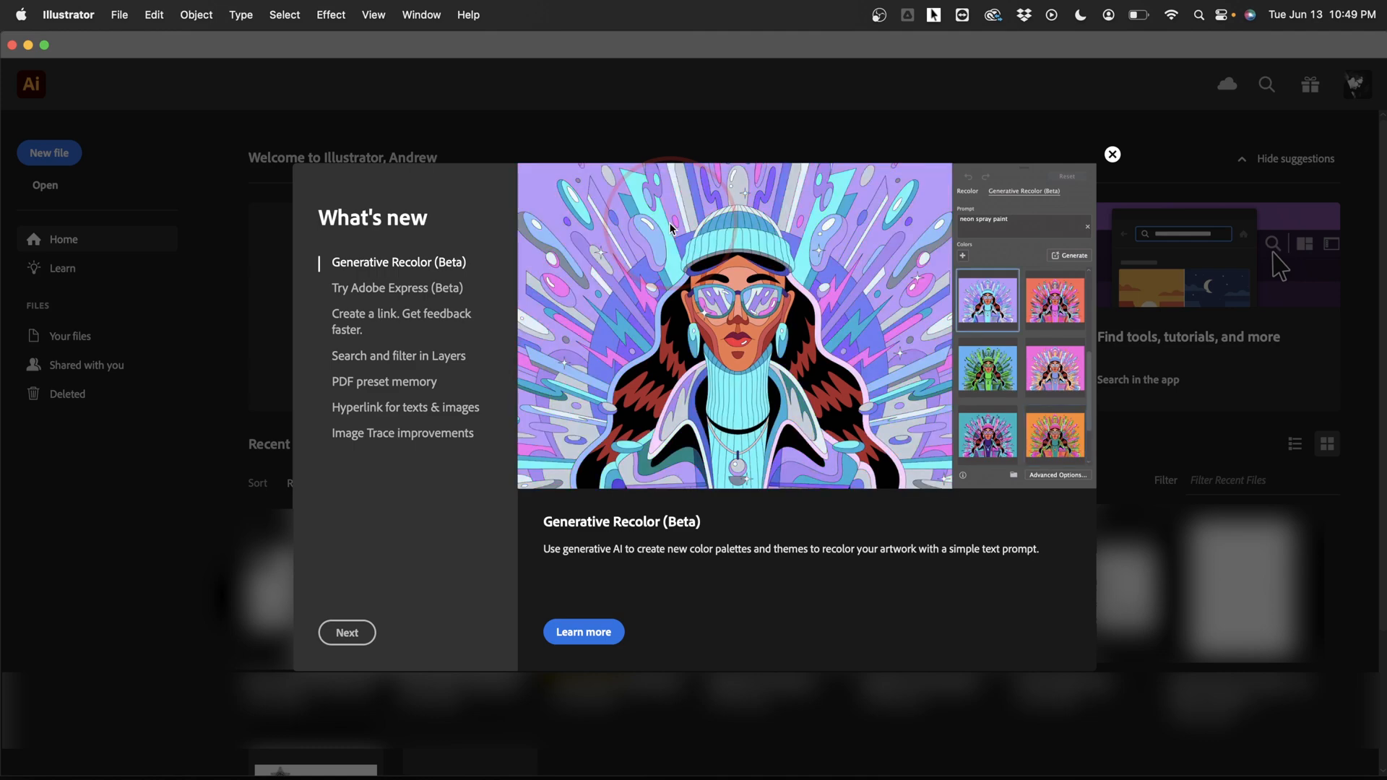
left_click(1112, 155)
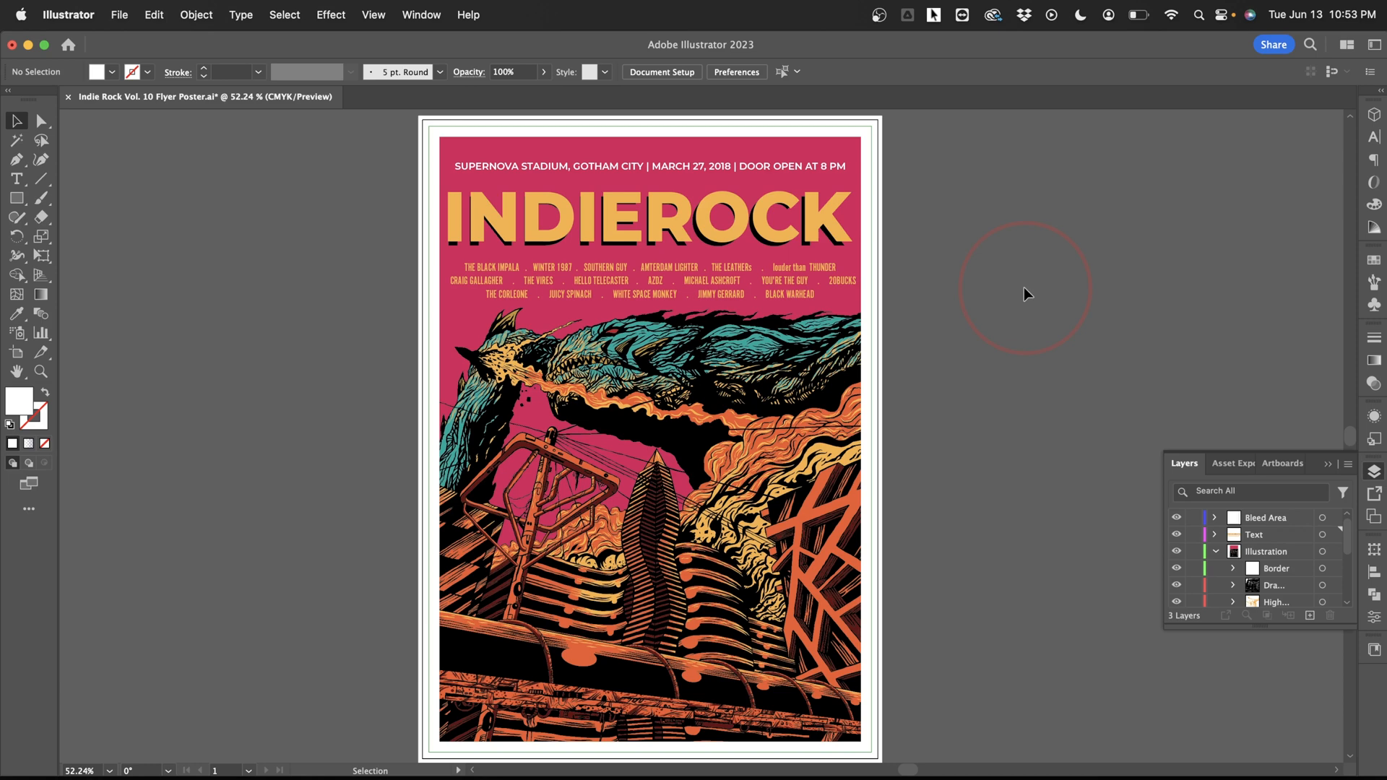
Launch Generative Recolor (Beta) from Edit > Edit Colors for the selected poster.
left_click(285, 14)
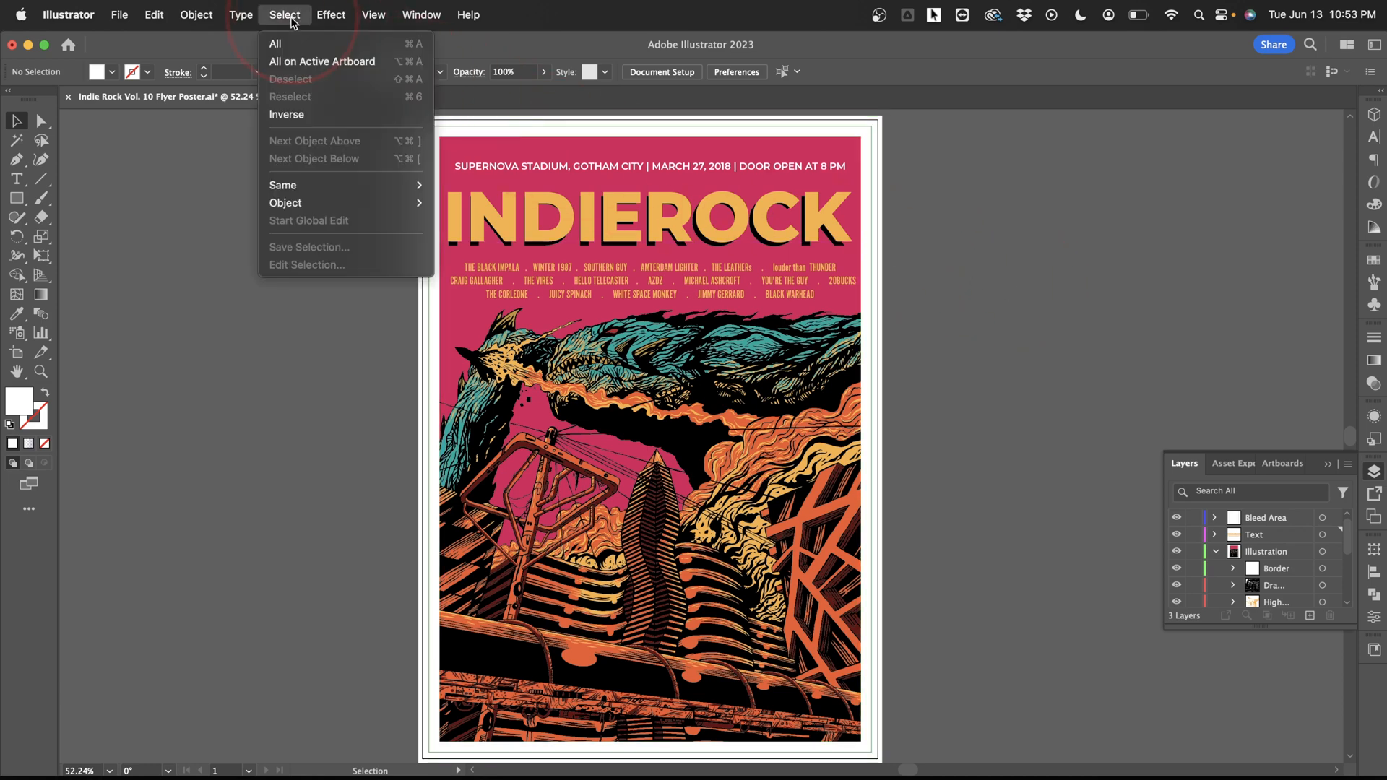
left_click(275, 44)
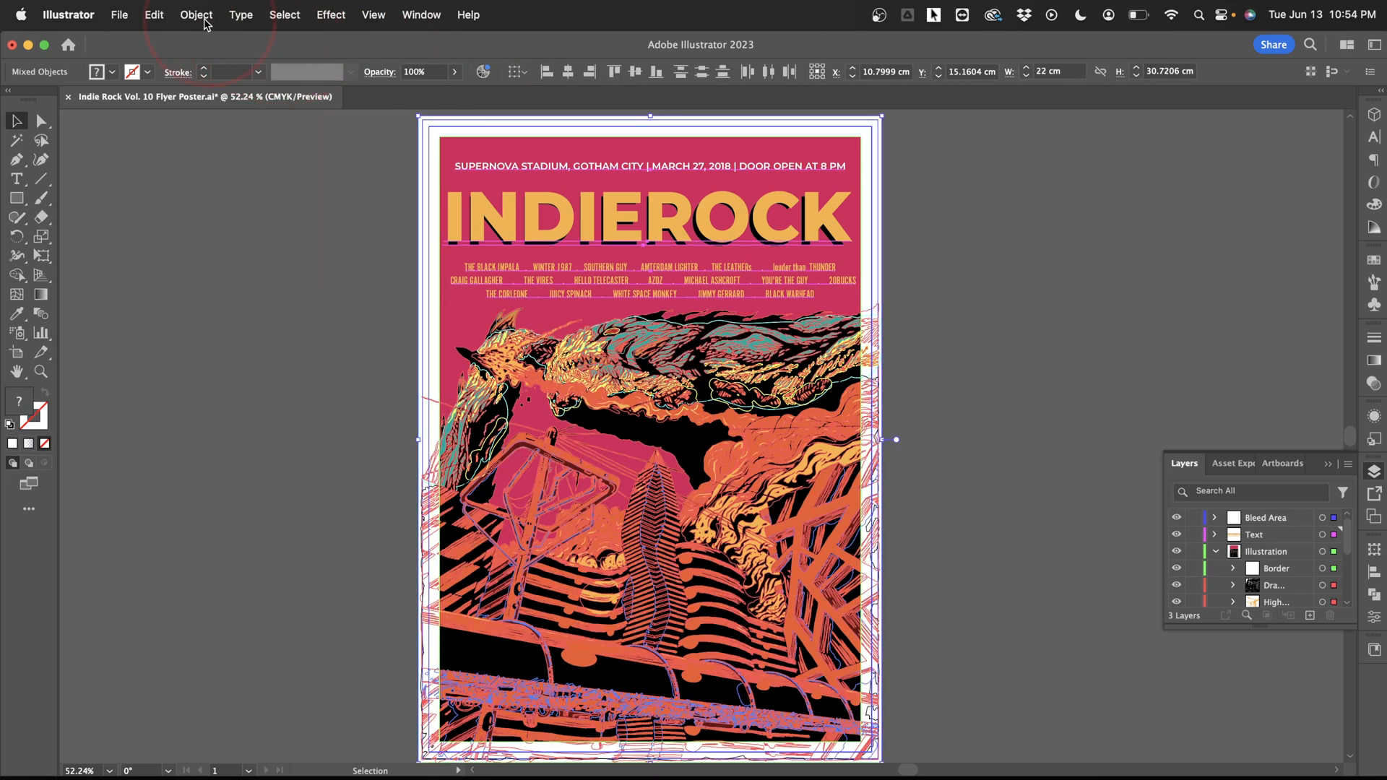
left_click(154, 15)
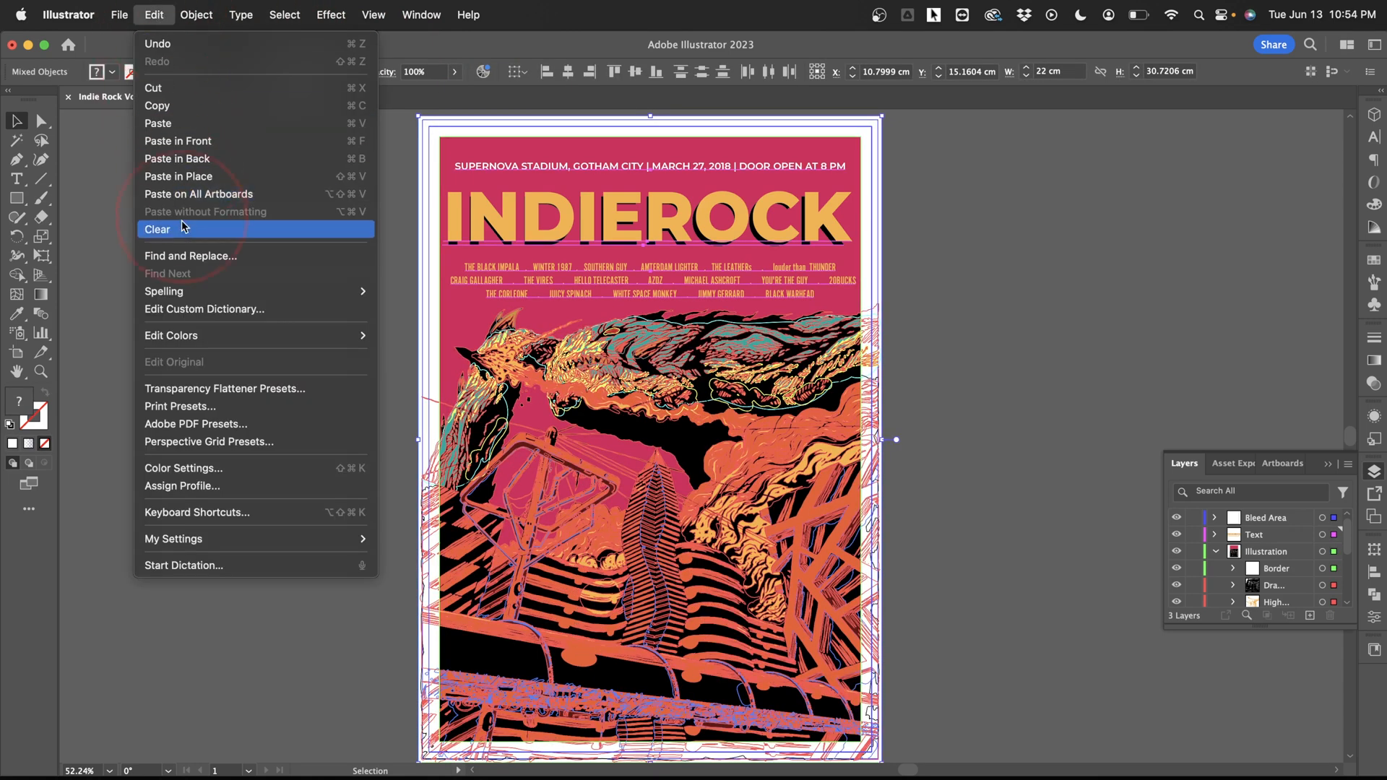
mouse_move(170, 335)
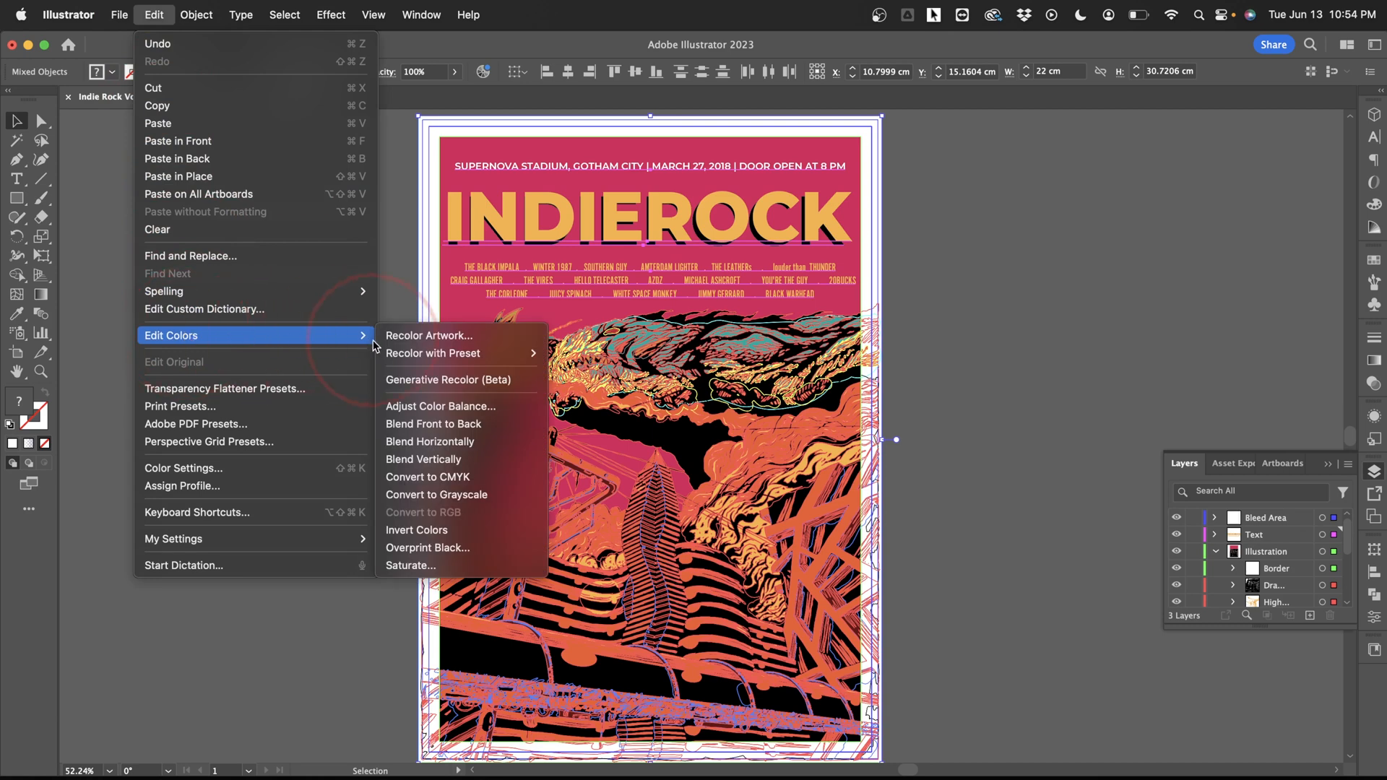
mouse_move(436, 380)
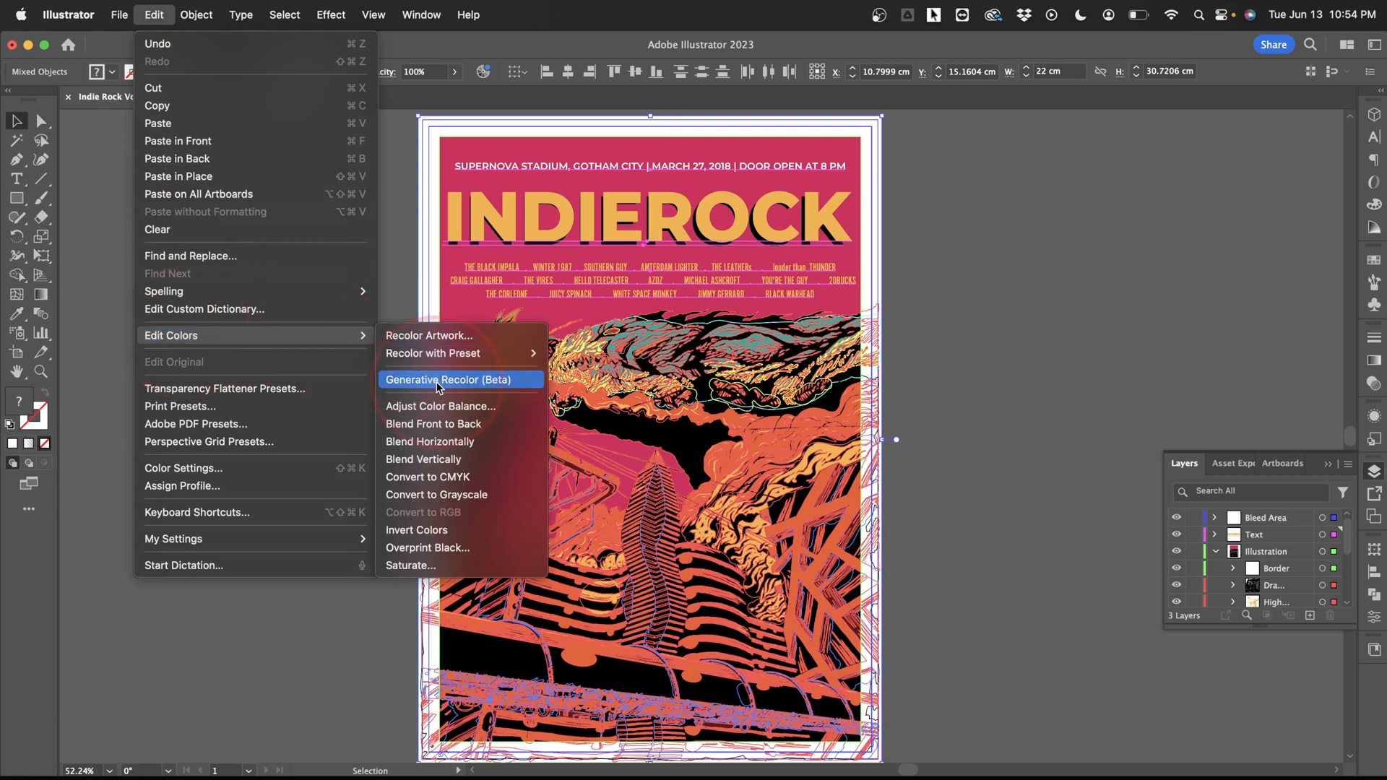
left_click(450, 380)
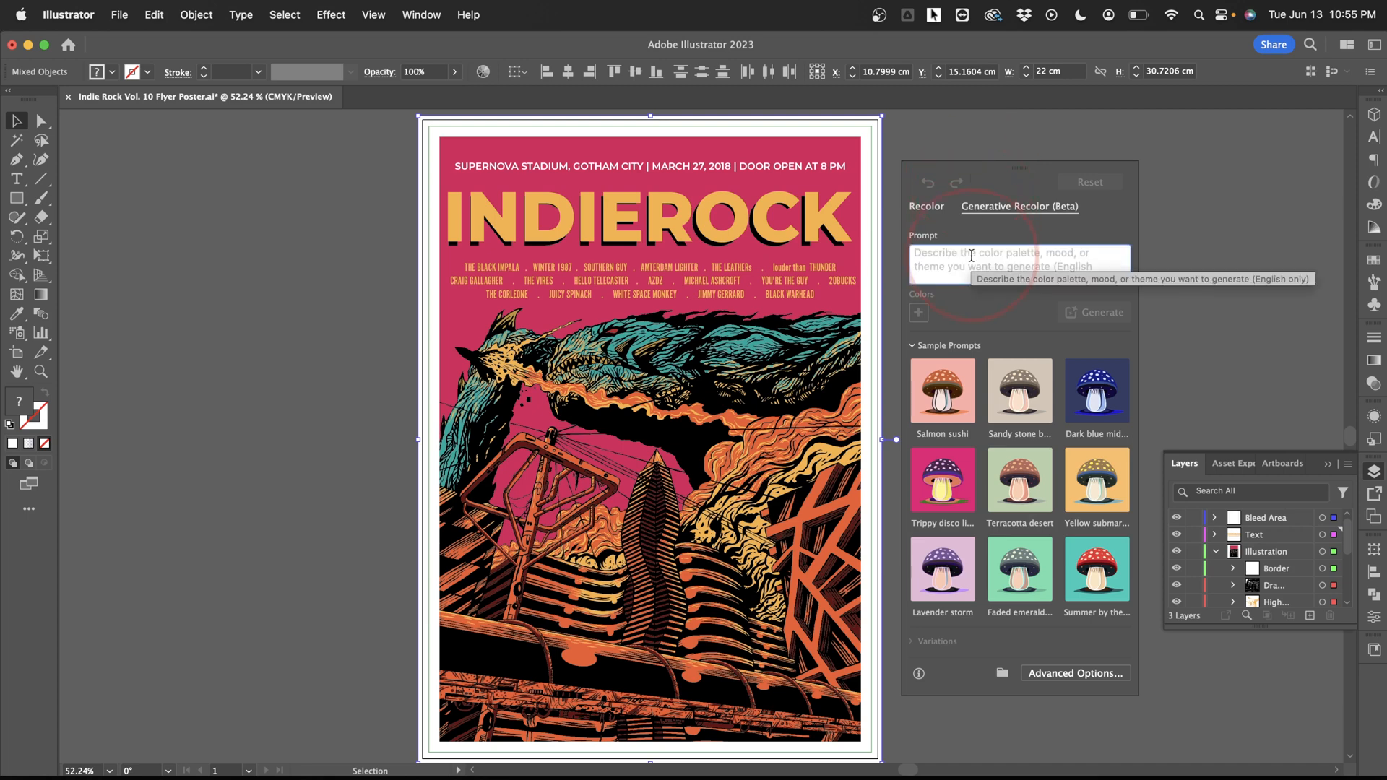
Generate variations from 'happy spring themed pastel colors' and apply one to the poster.
type("happy spring themed pastel")
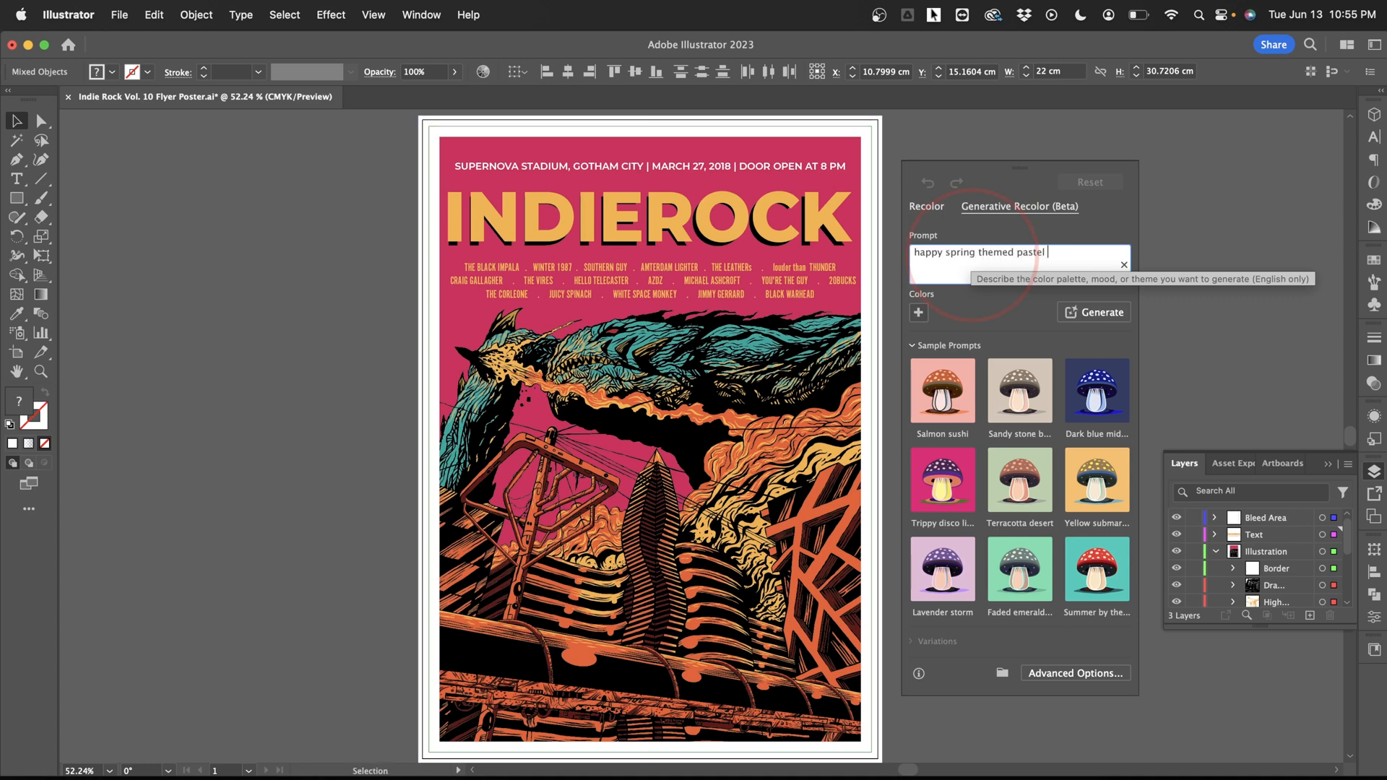
type("colors")
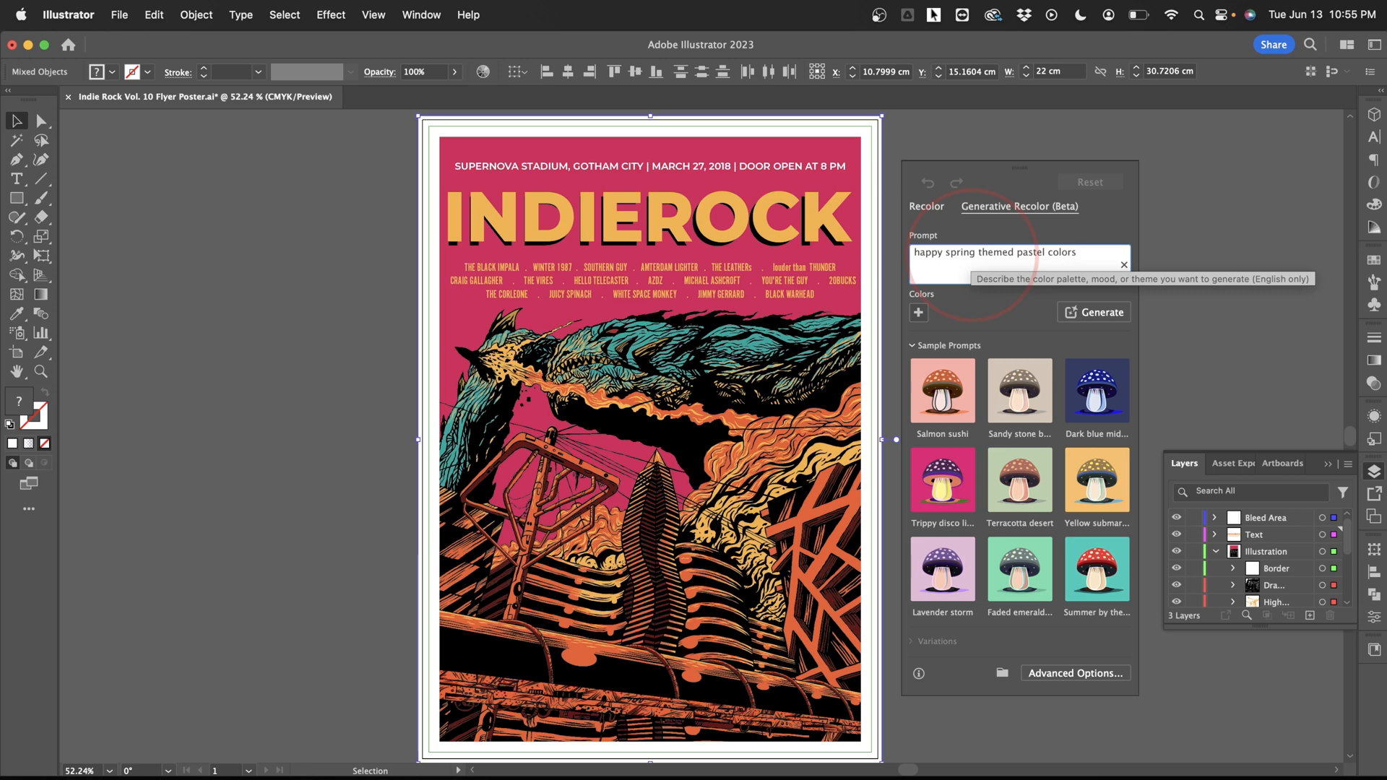
left_click(1101, 312)
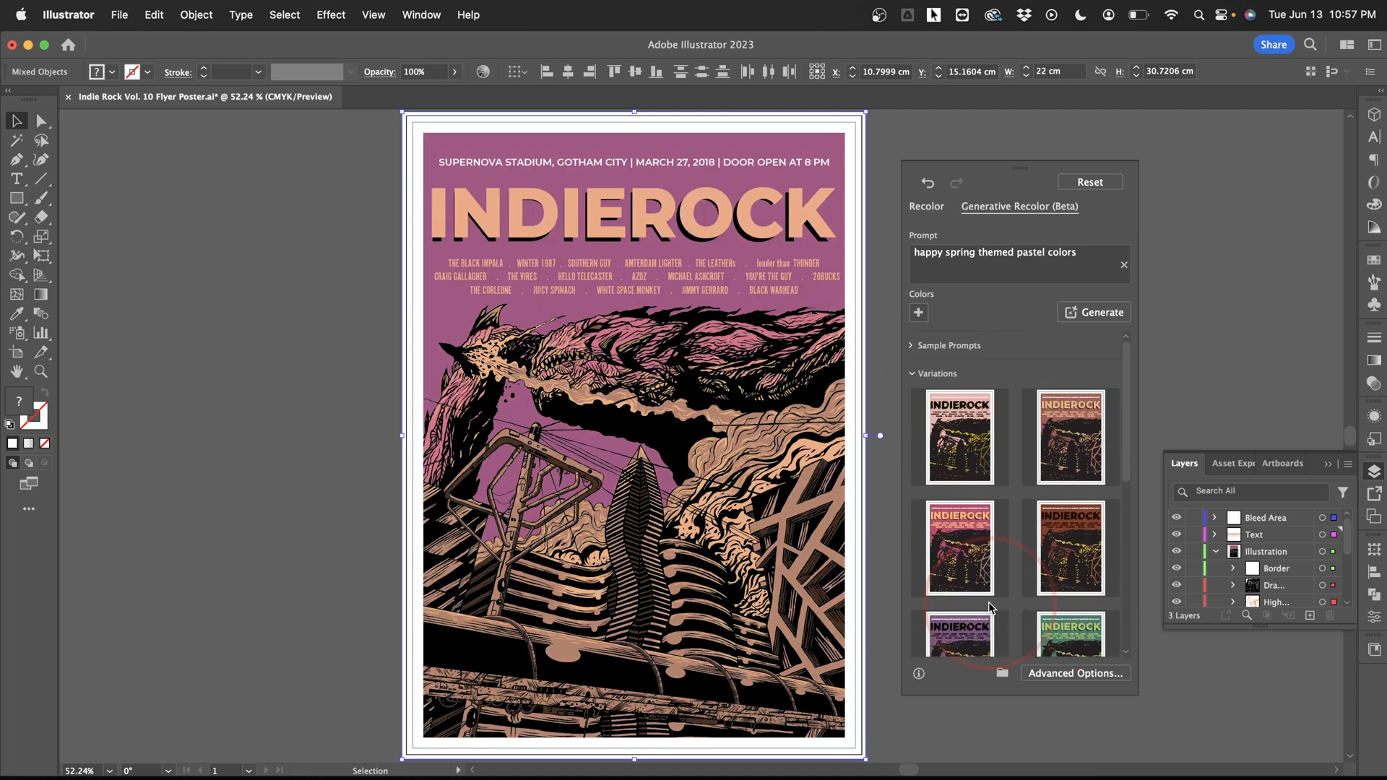
left_click(949, 346)
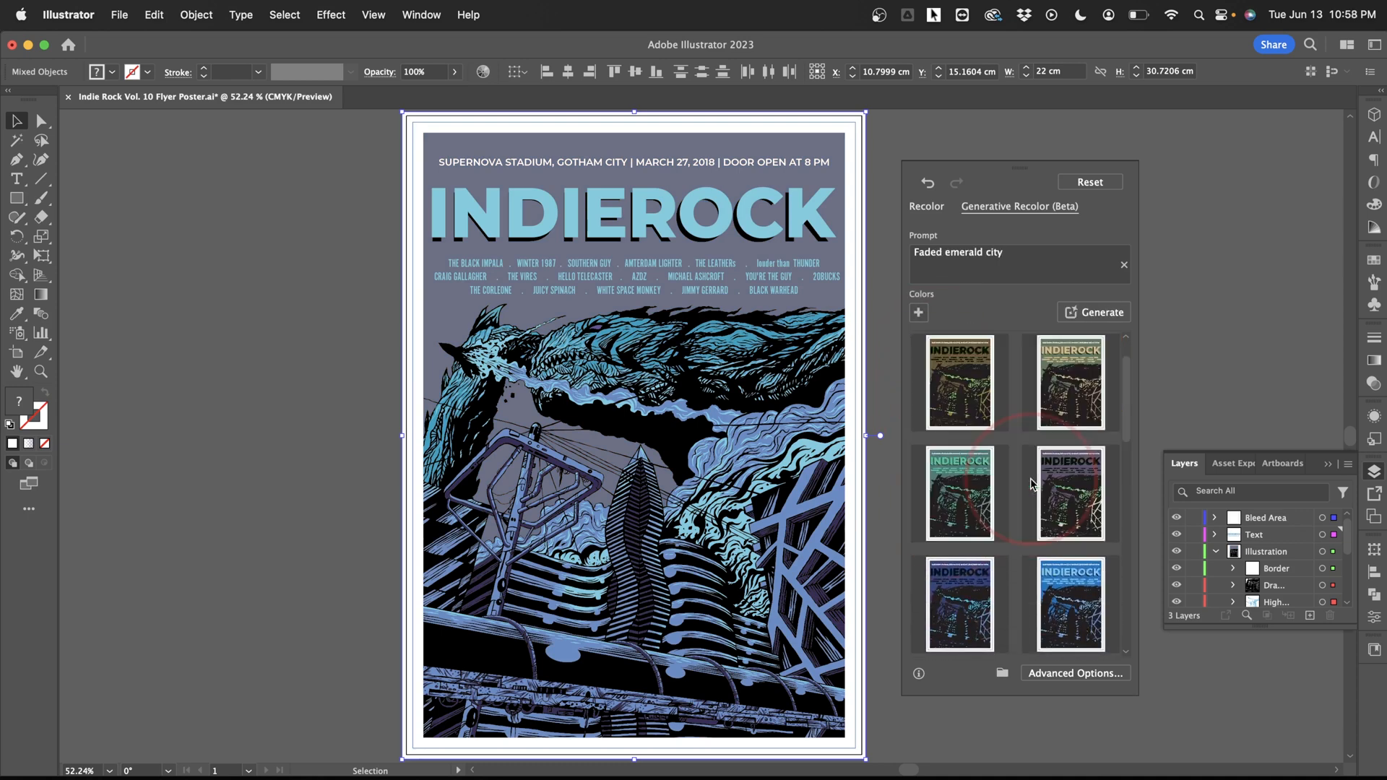
Apply the second Sandy stone beach variation, recoloring the poster in sand, teal and dark tones.
left_click(1070, 494)
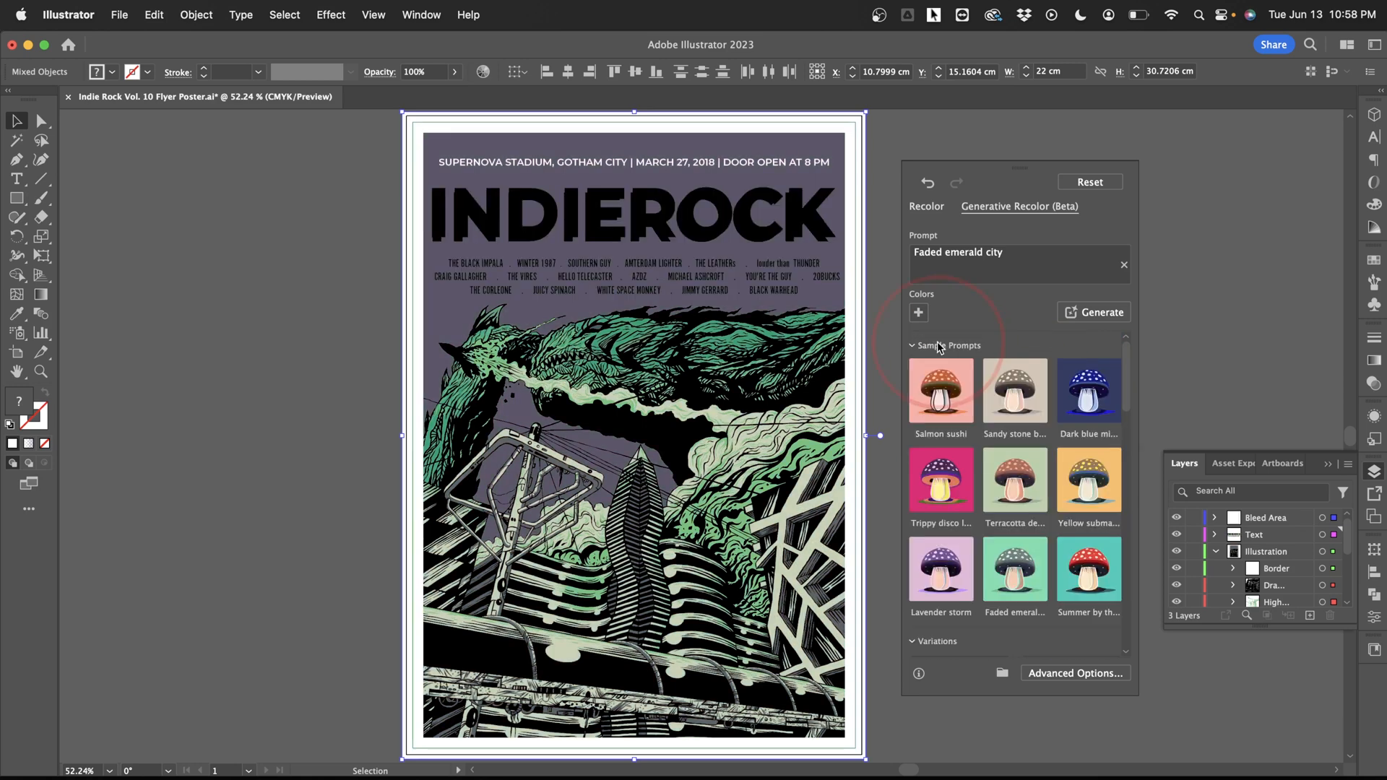
left_click(1014, 390)
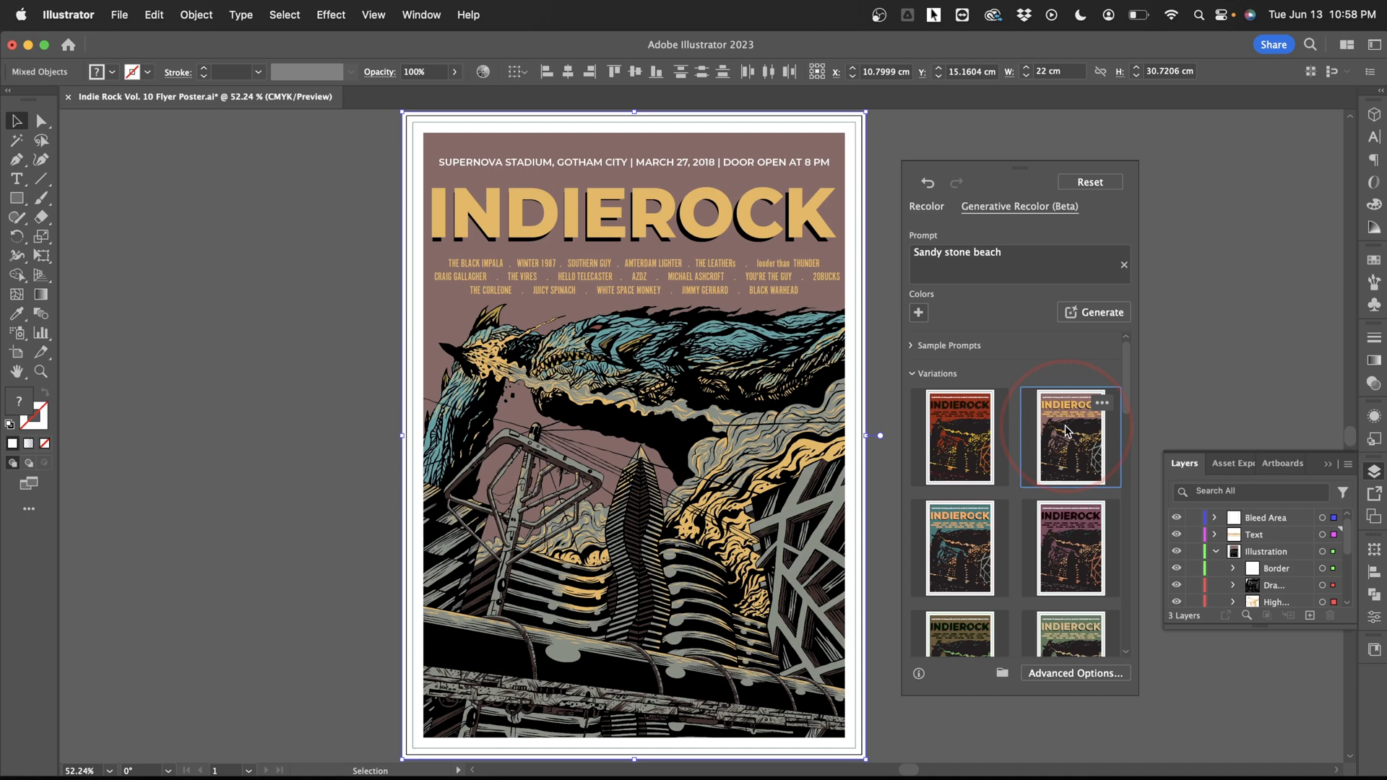
left_click(1073, 673)
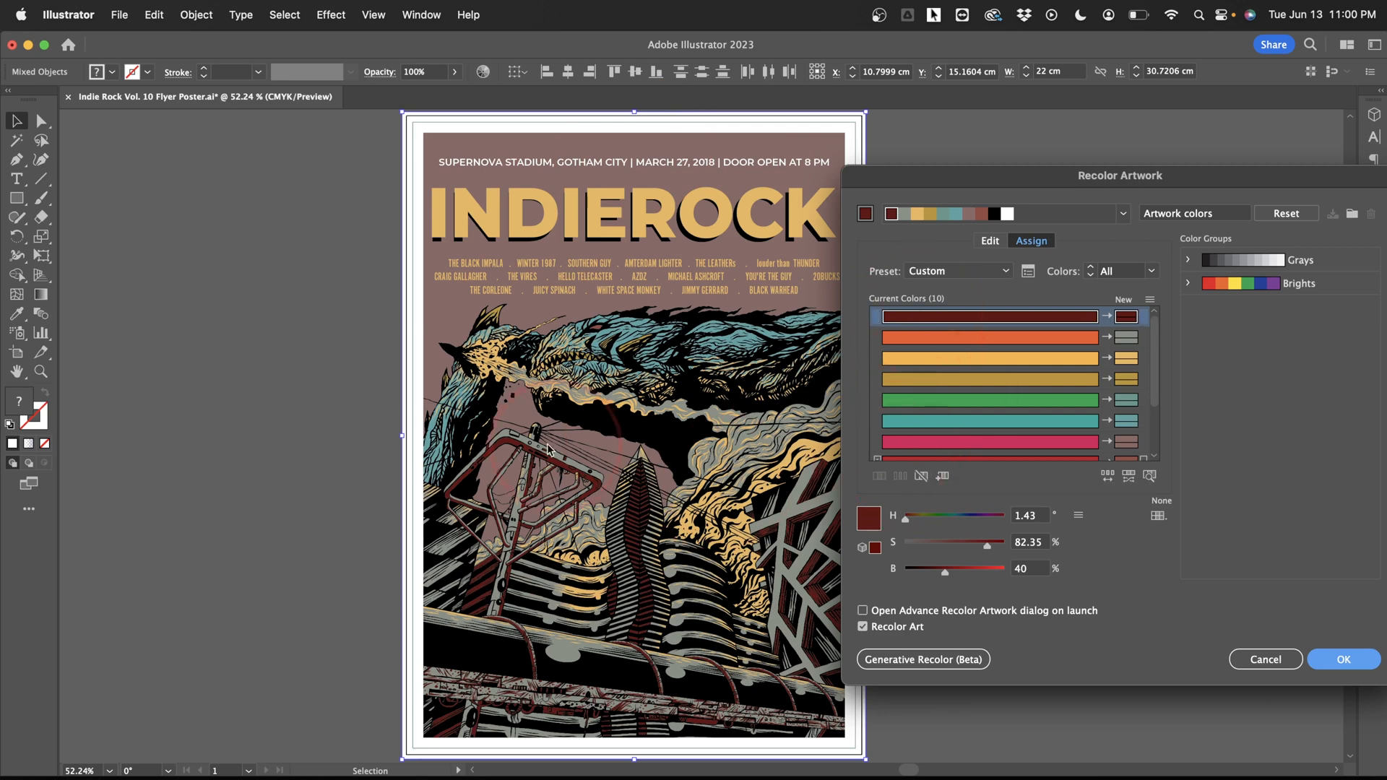
mouse_move(1042, 321)
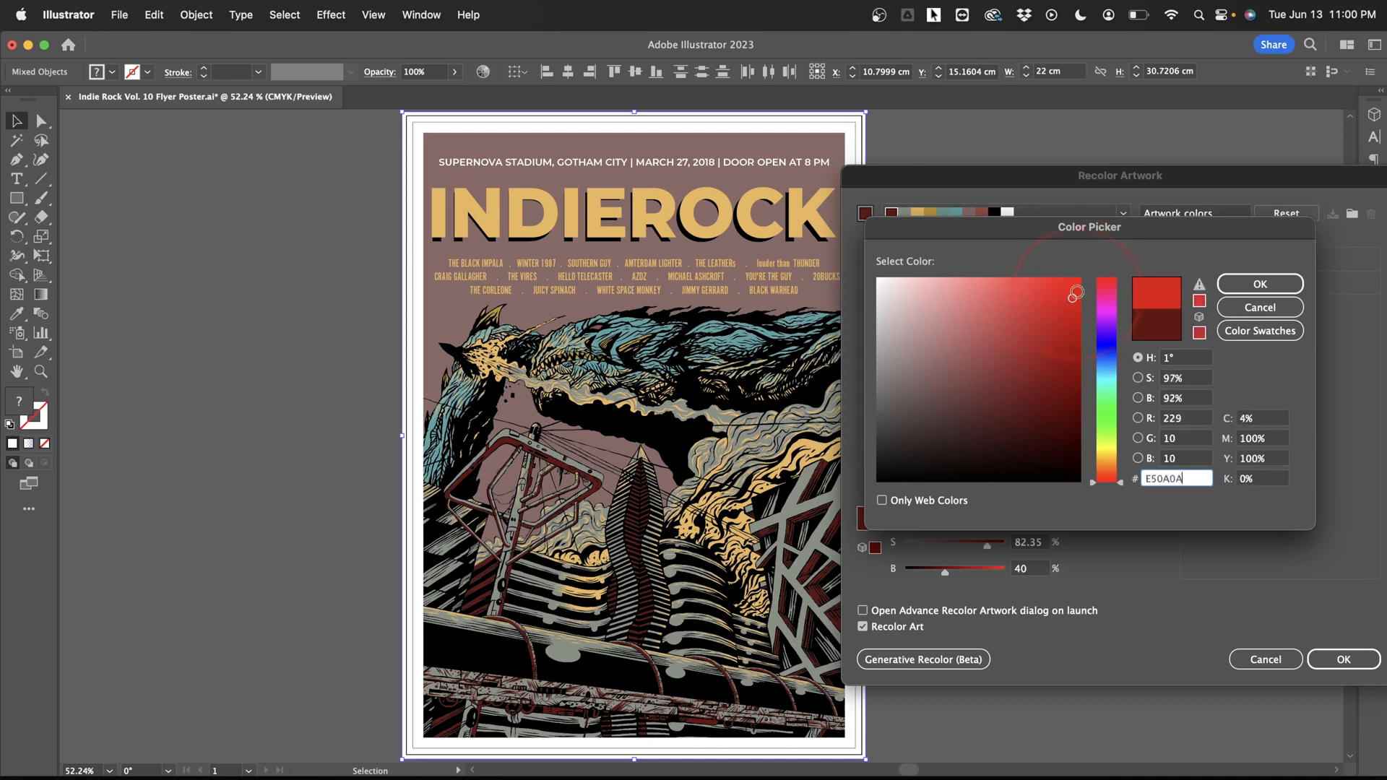
Replace dark maroon with red E50A0A and set the teal to 317A7A via the Color Picker.
left_click(1258, 283)
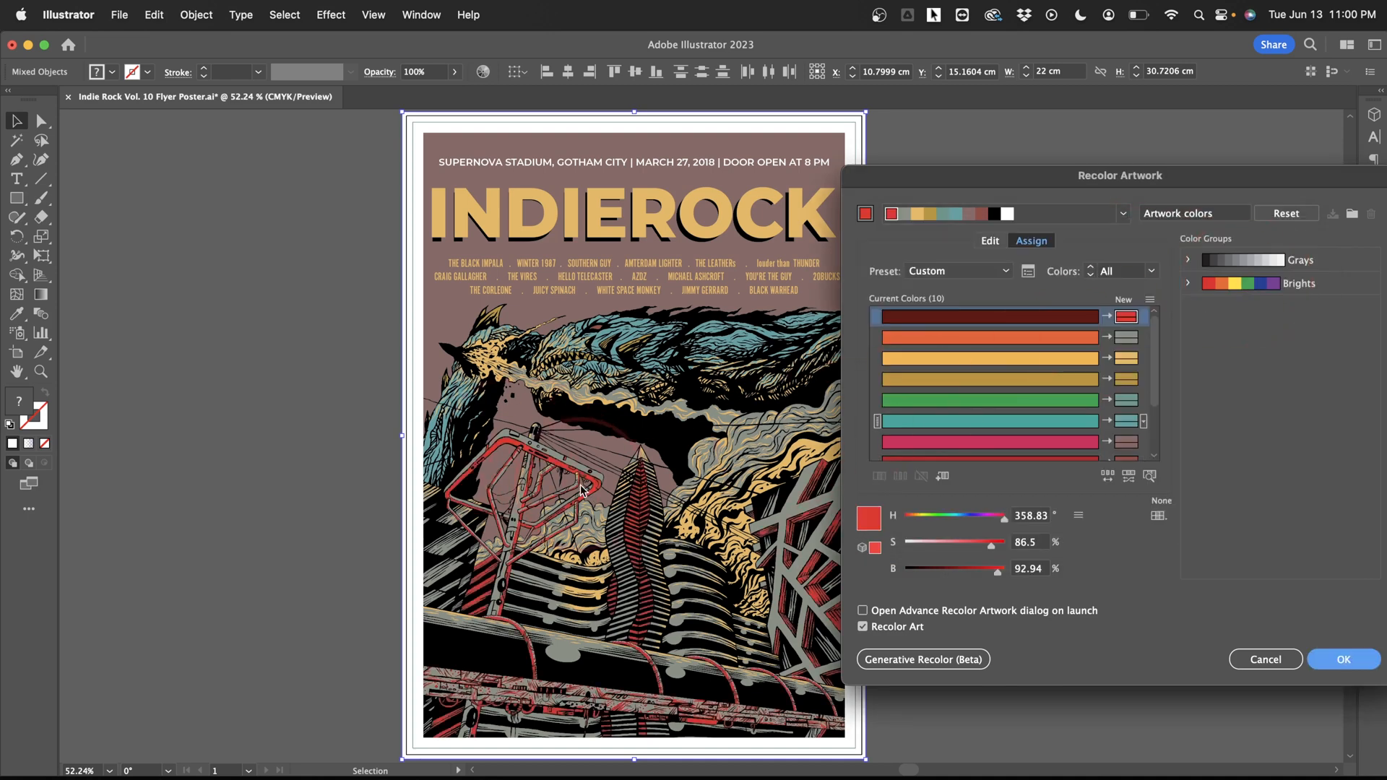
left_click(988, 420)
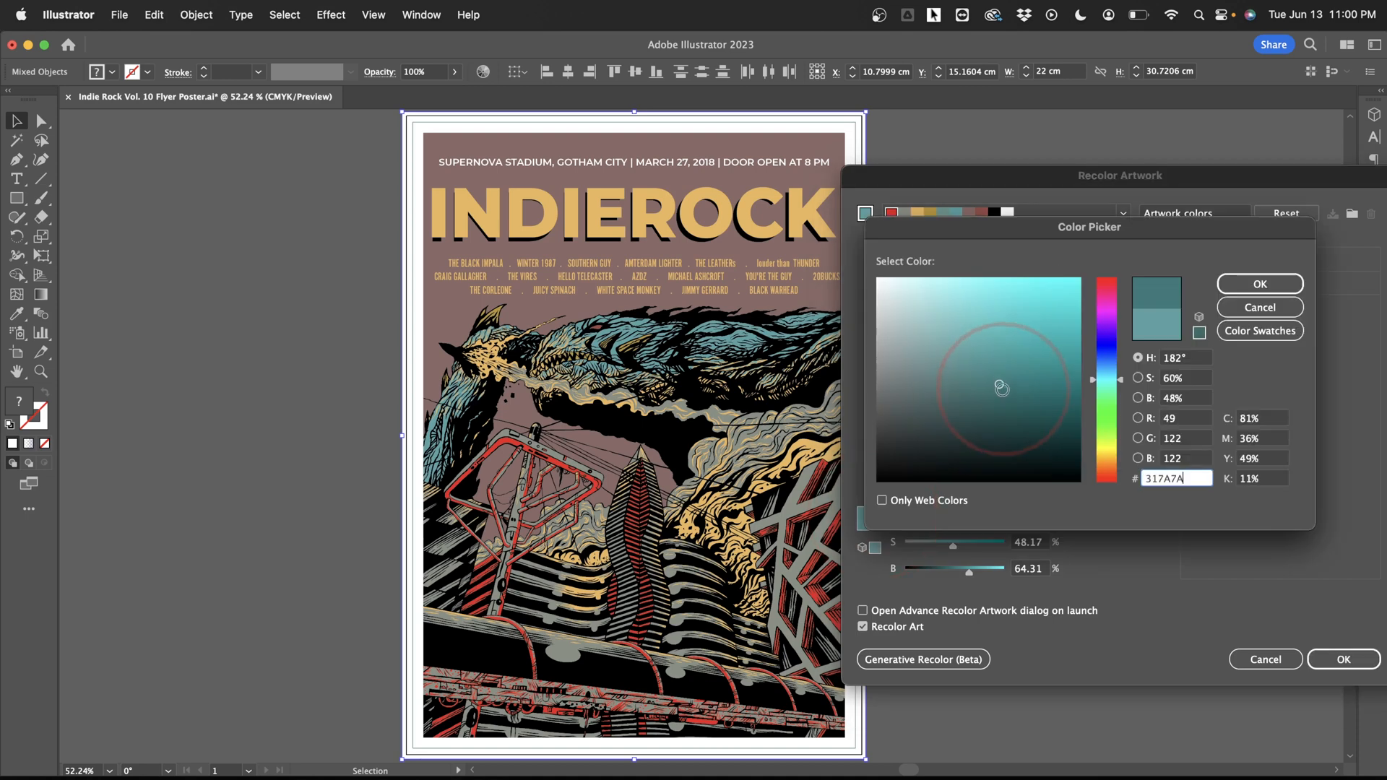
left_click(1258, 284)
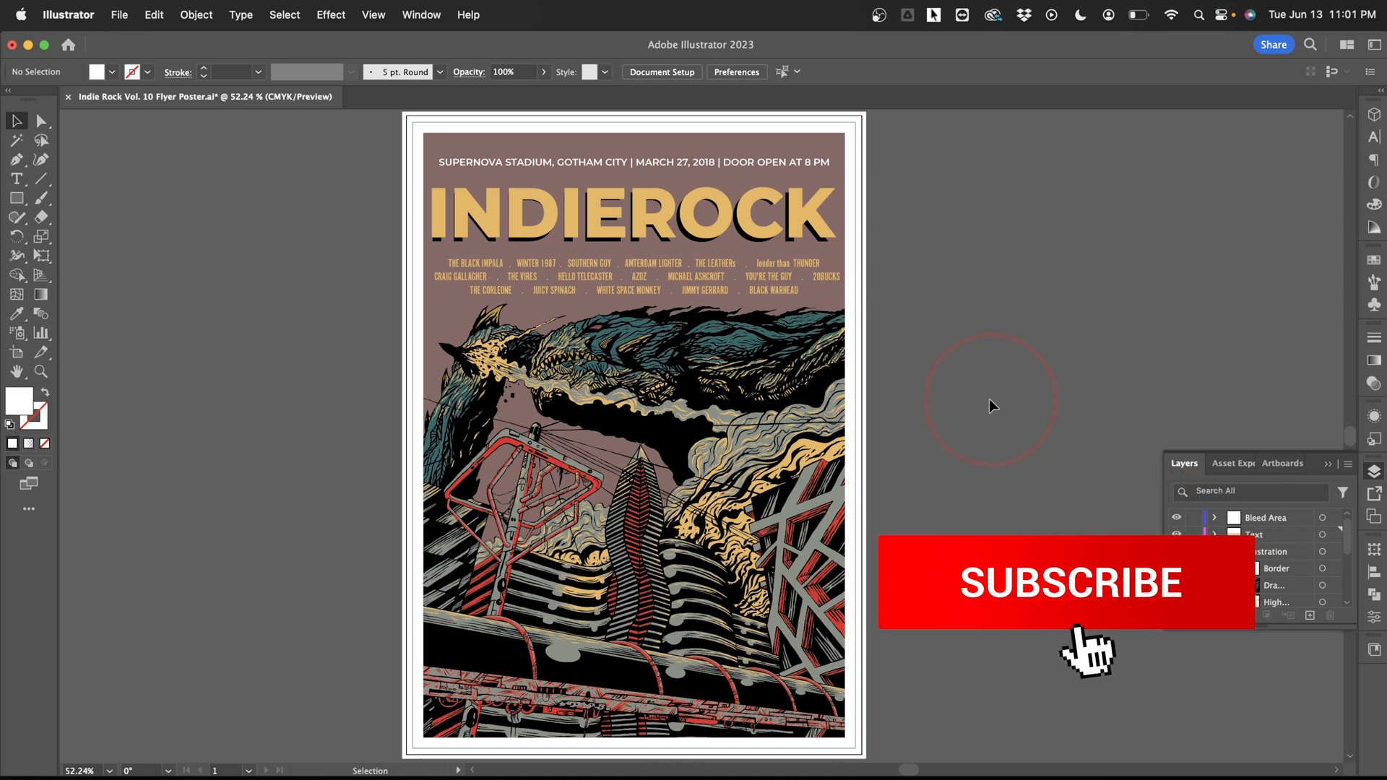
left_click(1068, 582)
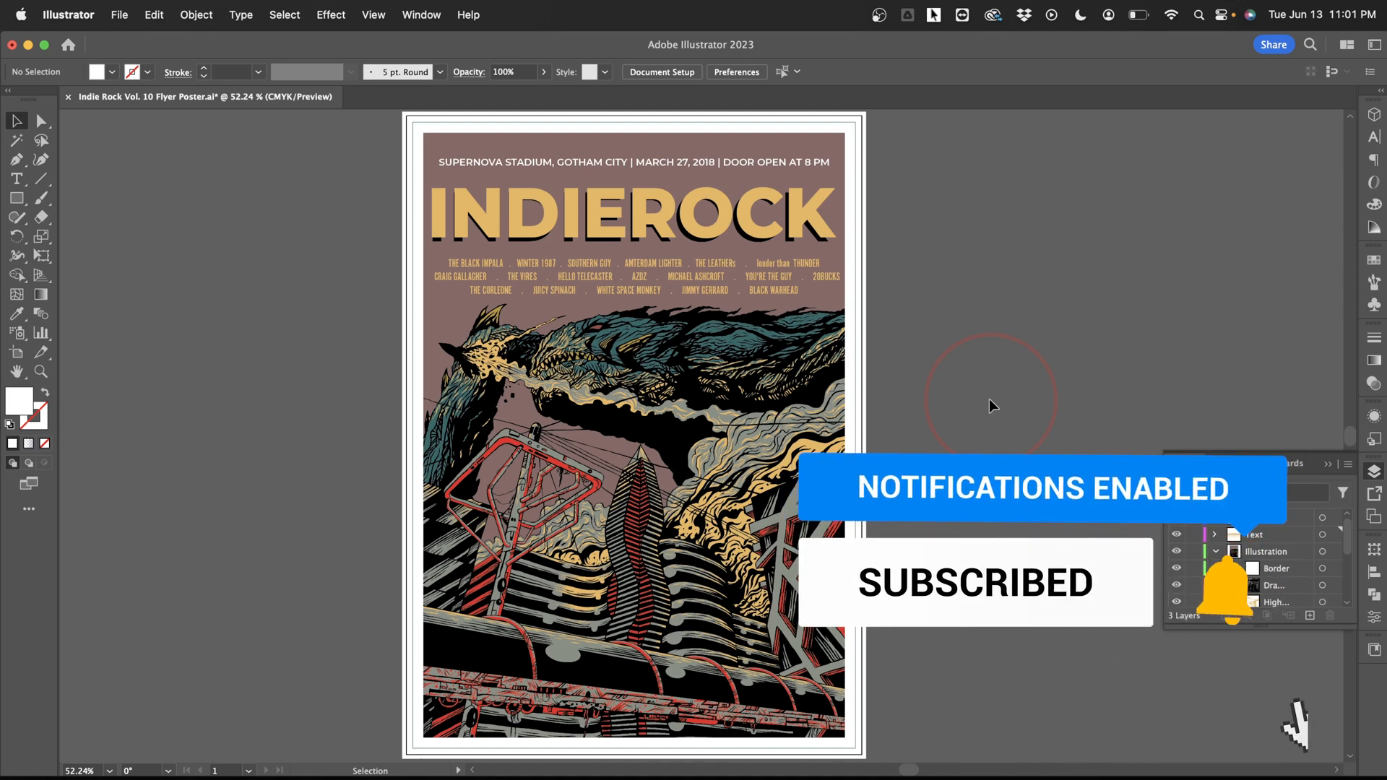